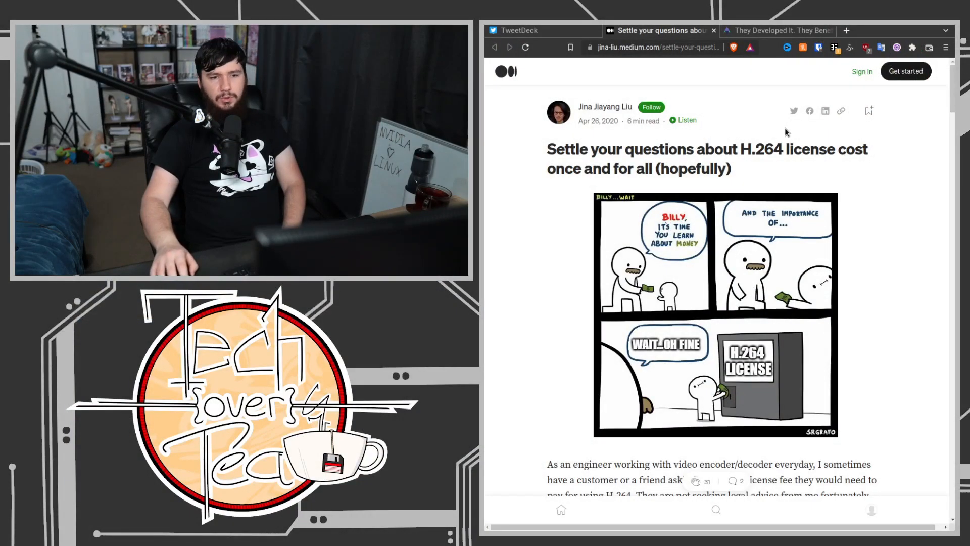
mouse_move(846, 164)
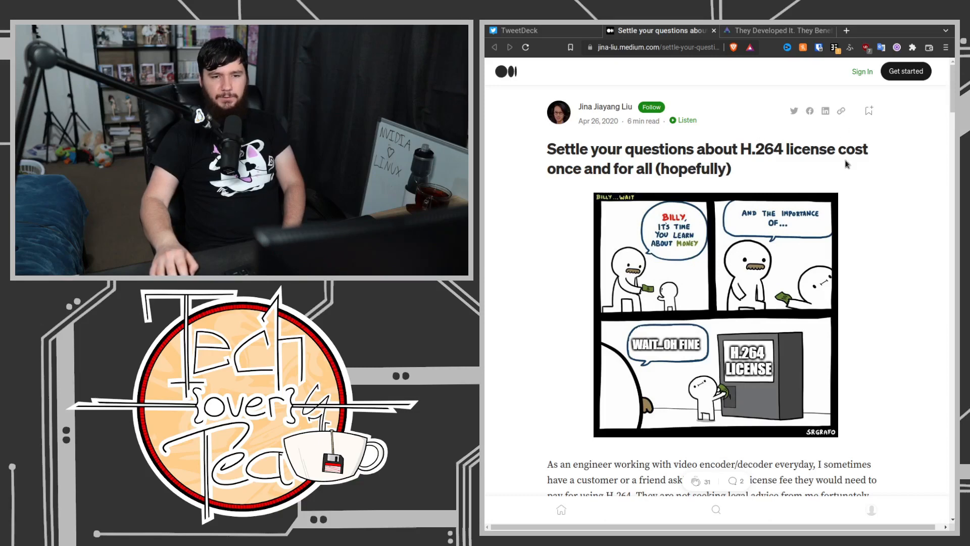
mouse_move(716, 217)
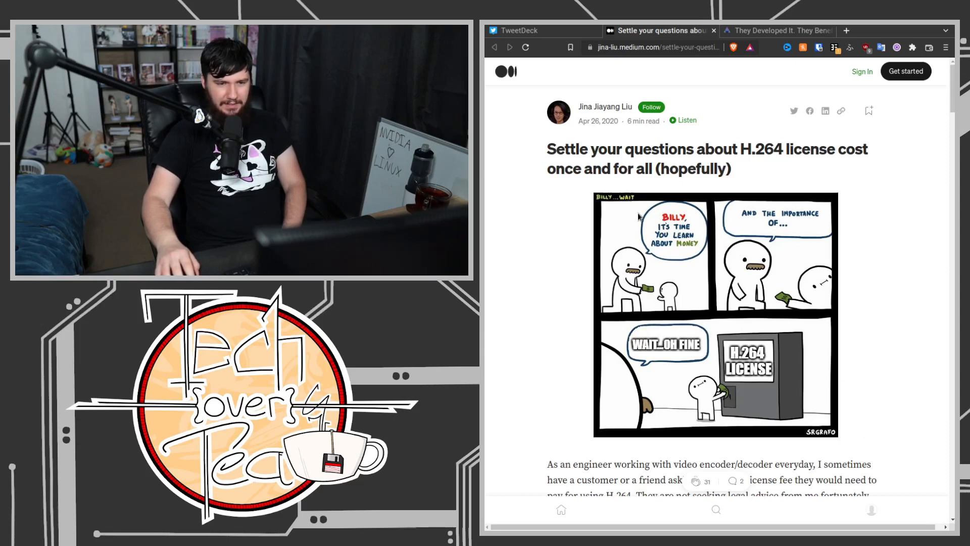
mouse_move(710, 270)
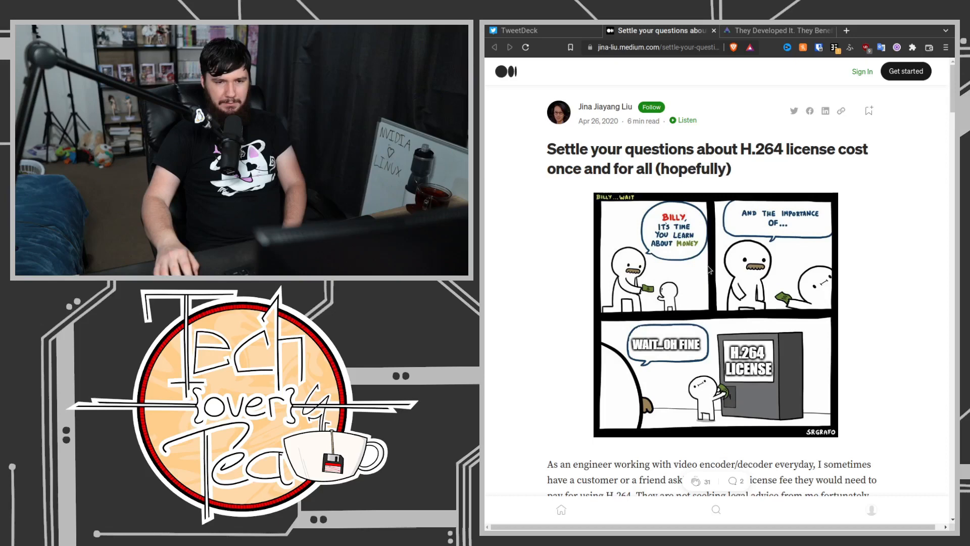
mouse_move(866, 284)
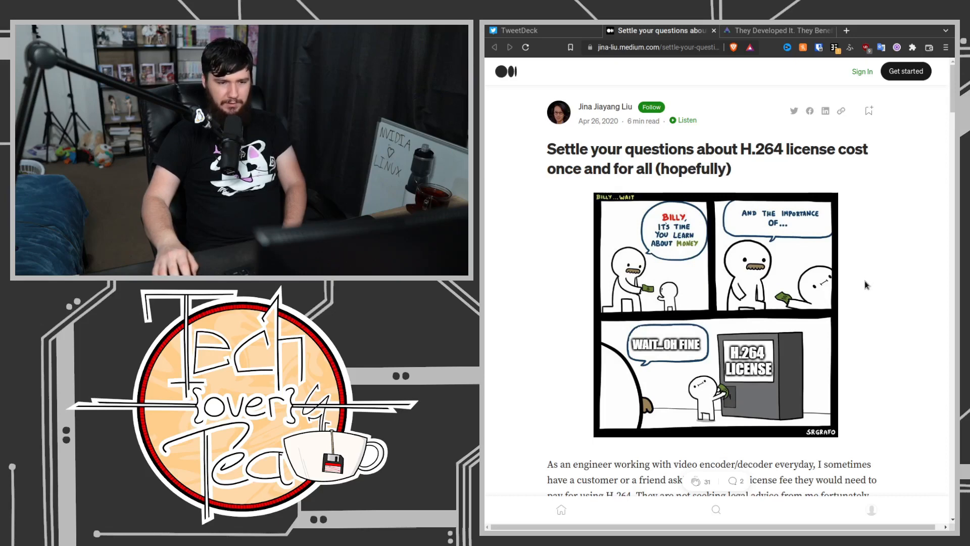
mouse_move(873, 384)
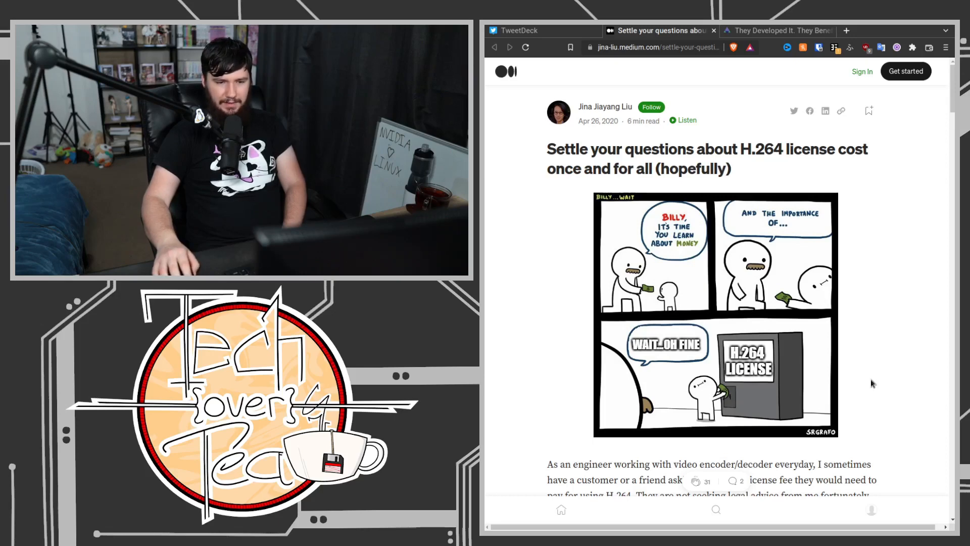
mouse_move(921, 346)
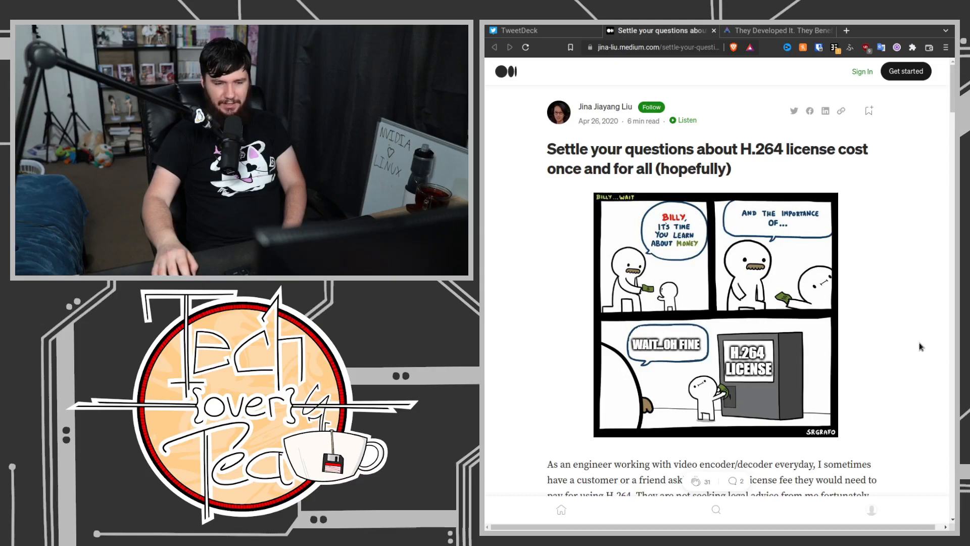
Scroll to the 'In a nutshell' paragraph naming the two groups needing an MPEG LA license.
scroll("down", 3)
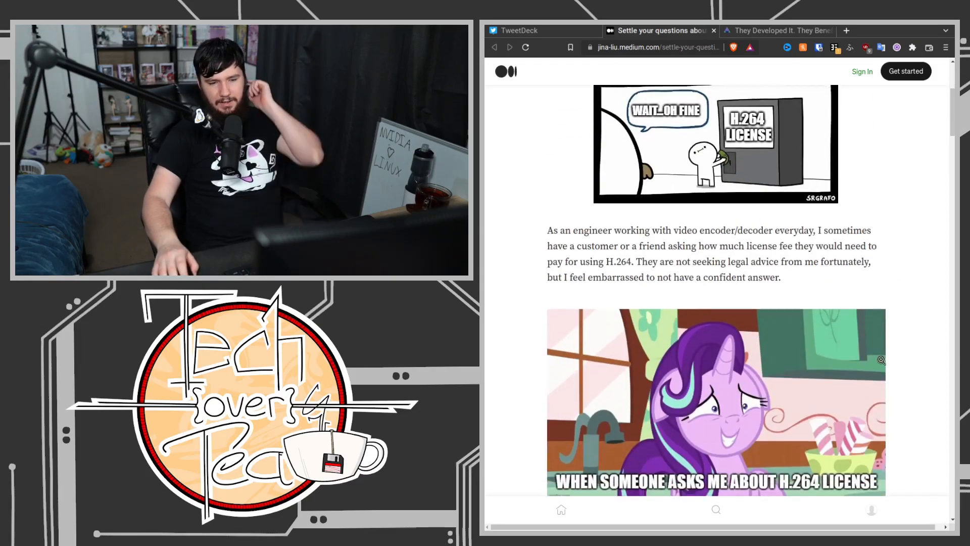
scroll("down", 3)
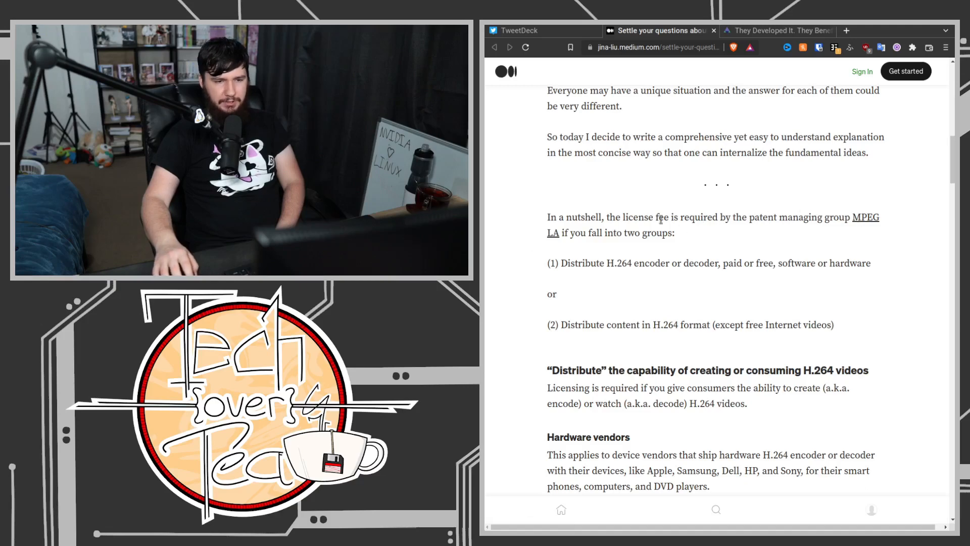
mouse_move(700, 180)
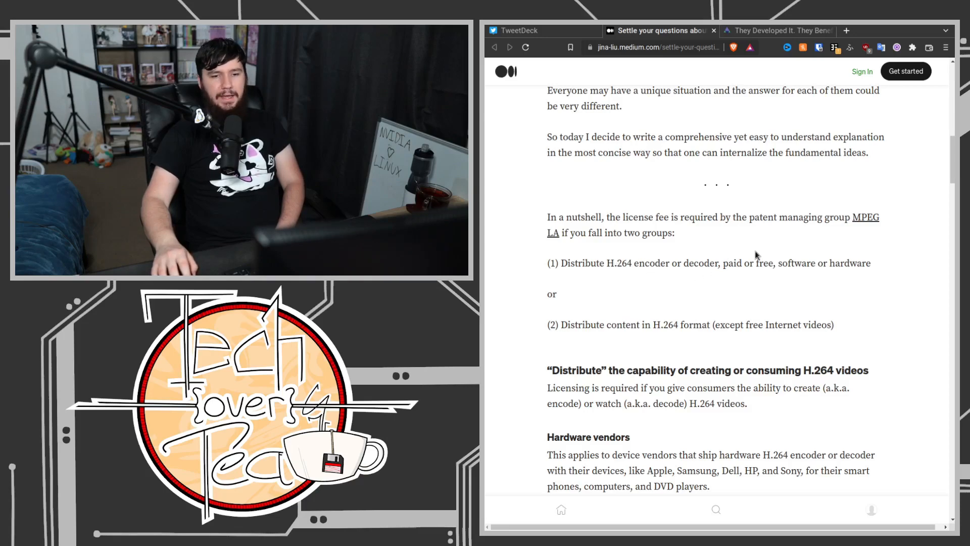
mouse_move(820, 279)
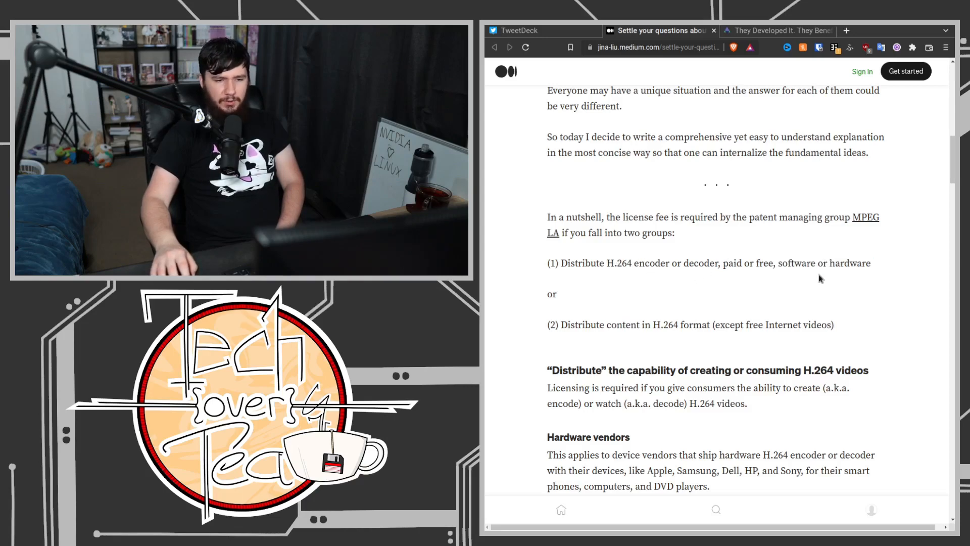
mouse_move(673, 334)
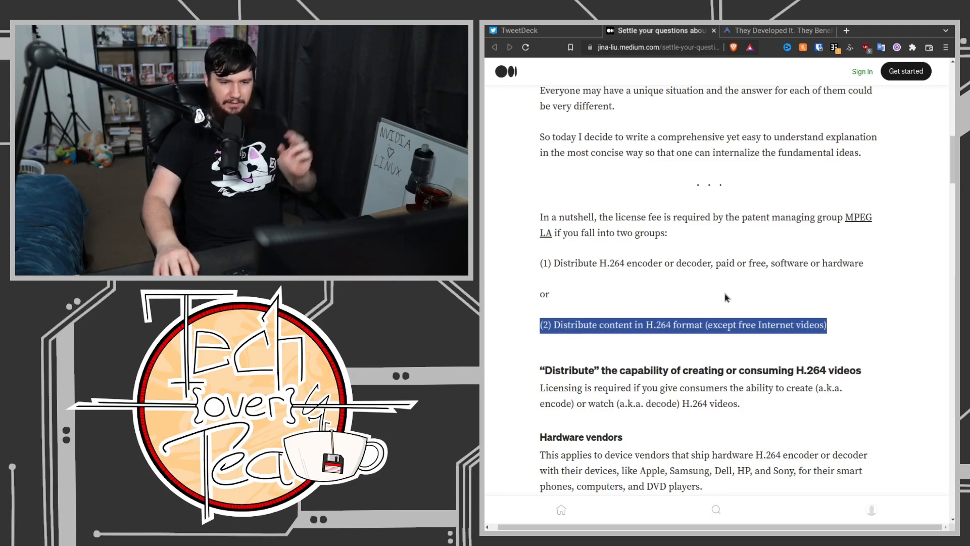
Scroll down to the Hardware vendors heading and the start of Software vendors.
scroll("down", 3)
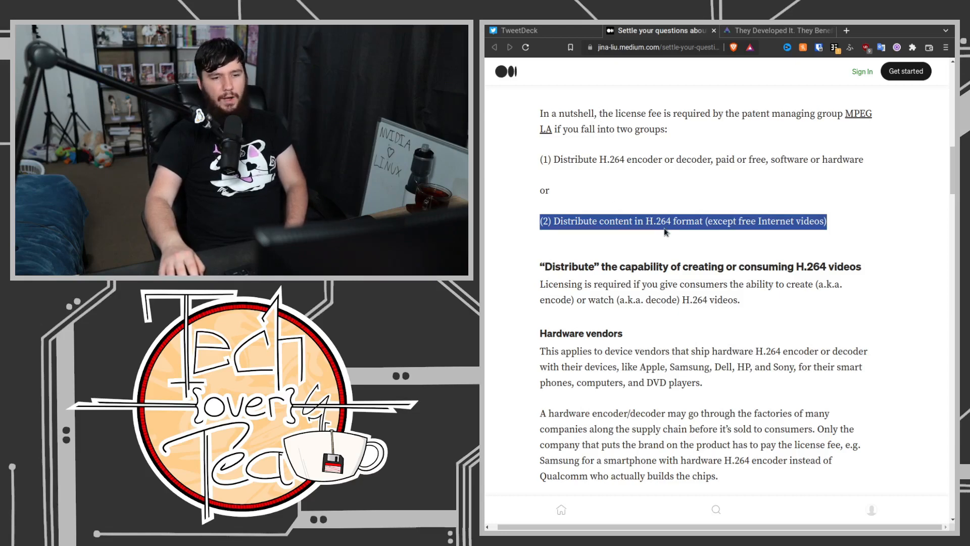
mouse_move(731, 319)
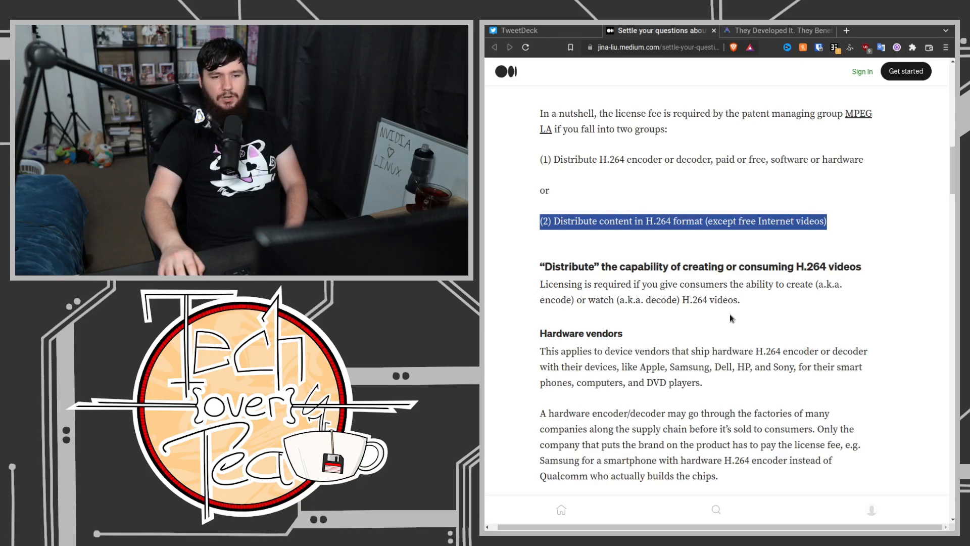
scroll("down", 3)
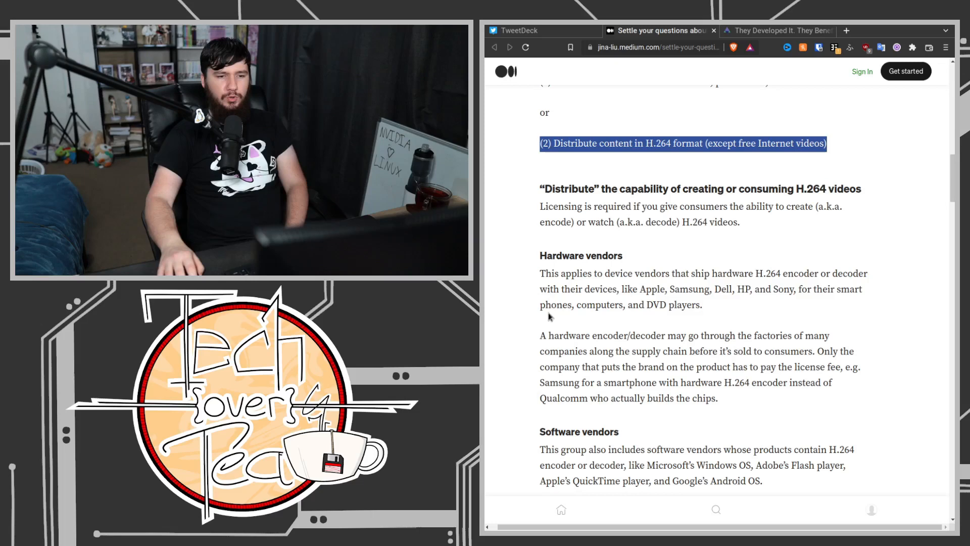
mouse_move(658, 249)
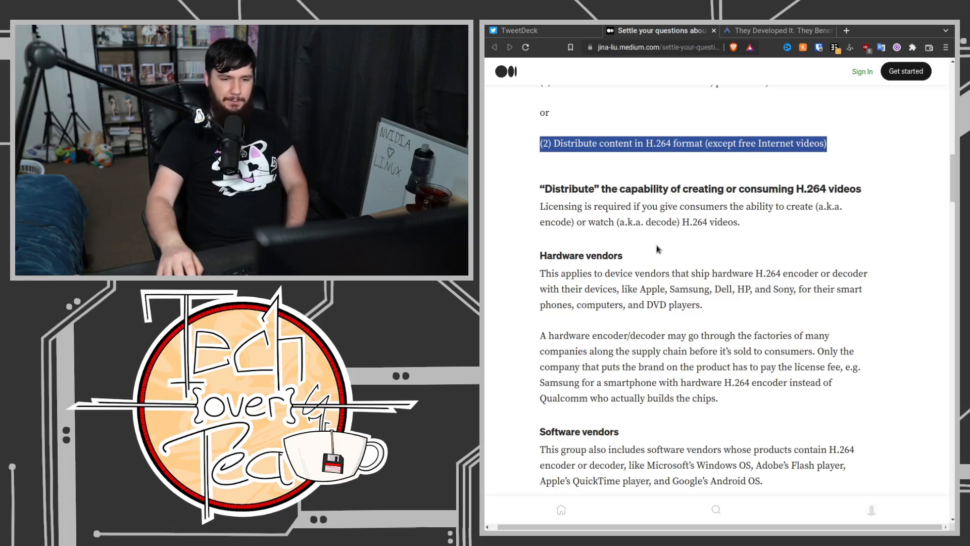
mouse_move(659, 58)
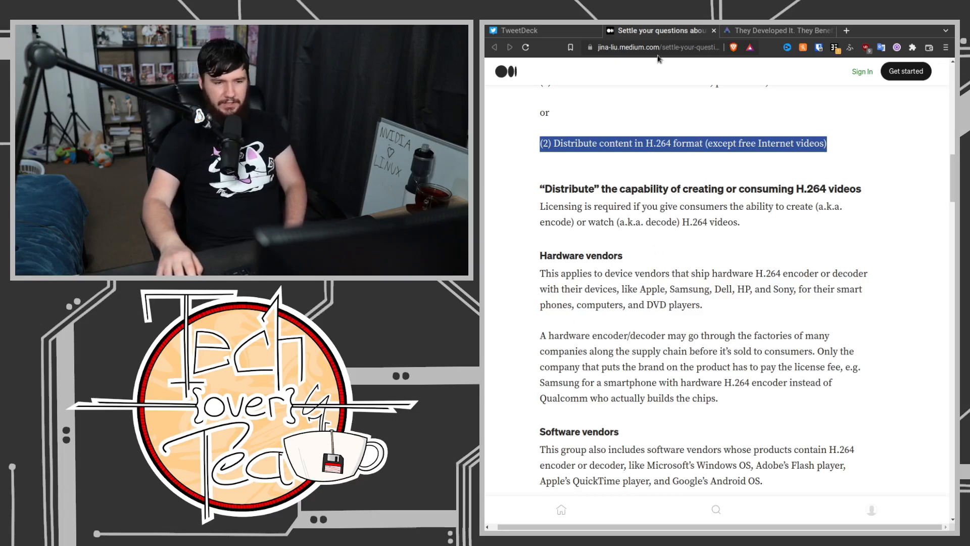
mouse_move(684, 70)
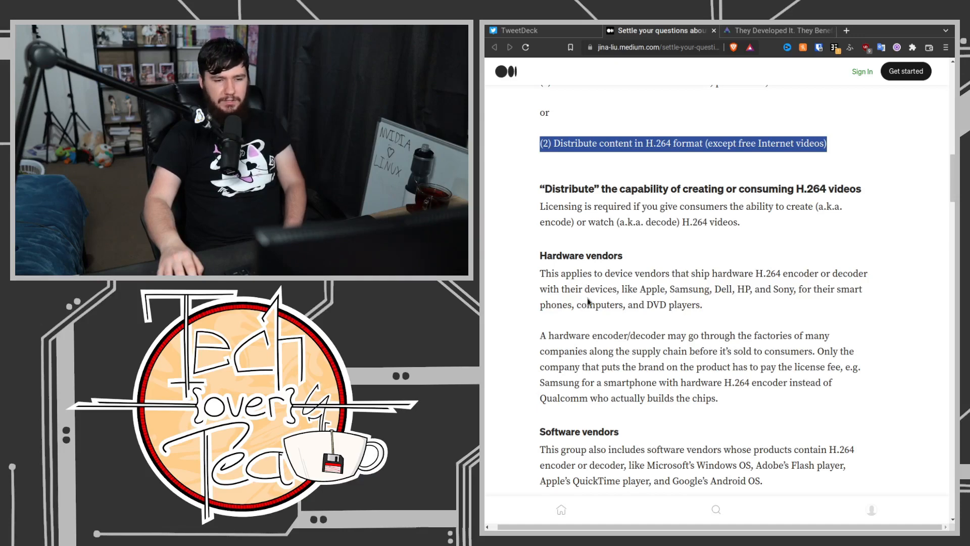
mouse_move(745, 317)
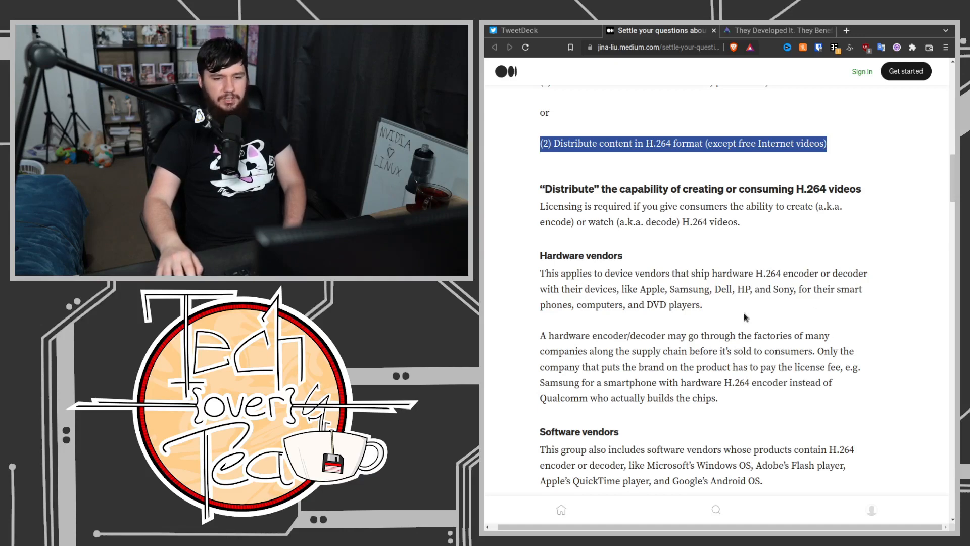
mouse_move(834, 332)
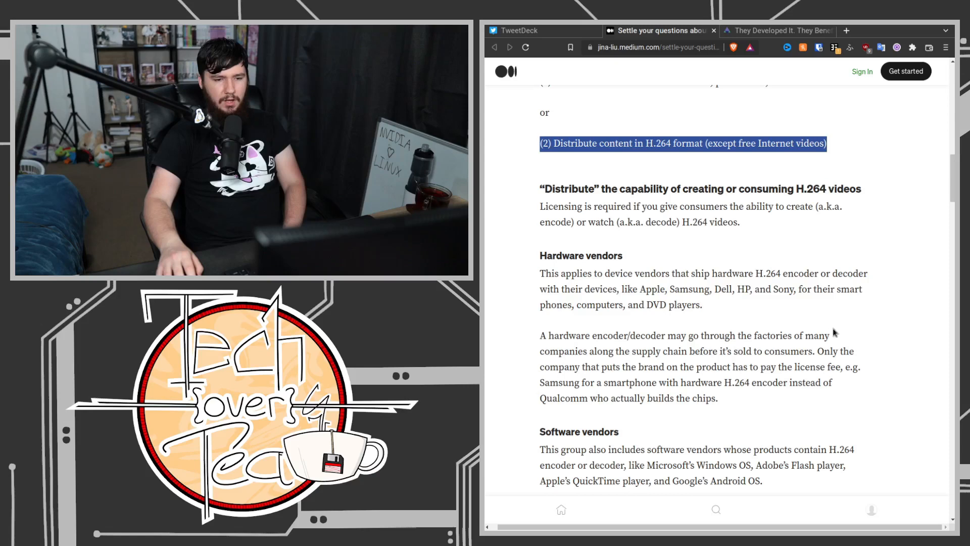
mouse_move(636, 339)
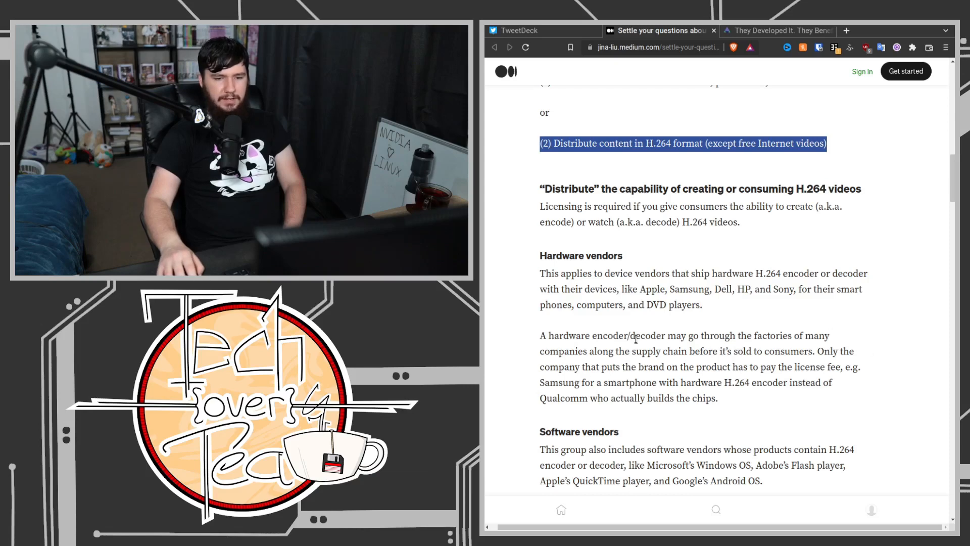
mouse_move(582, 437)
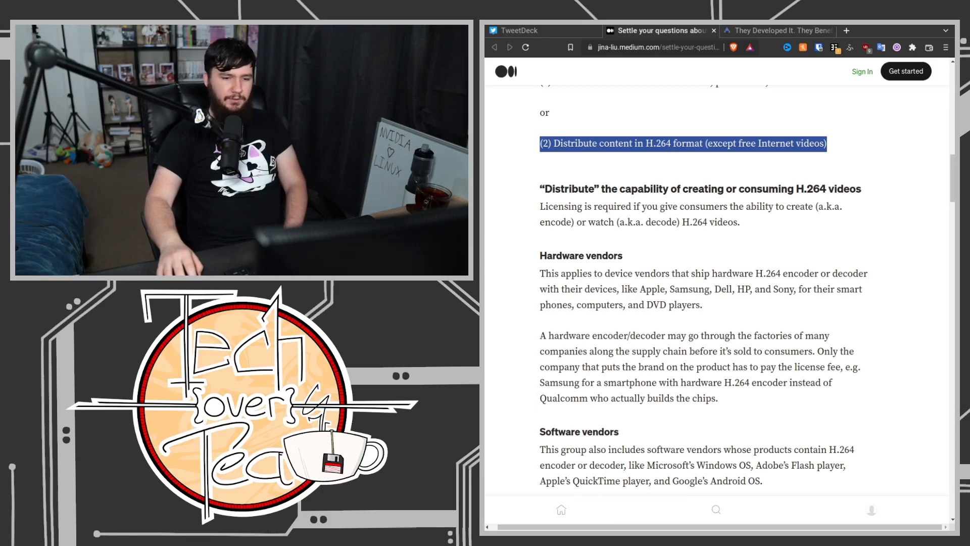
mouse_move(598, 440)
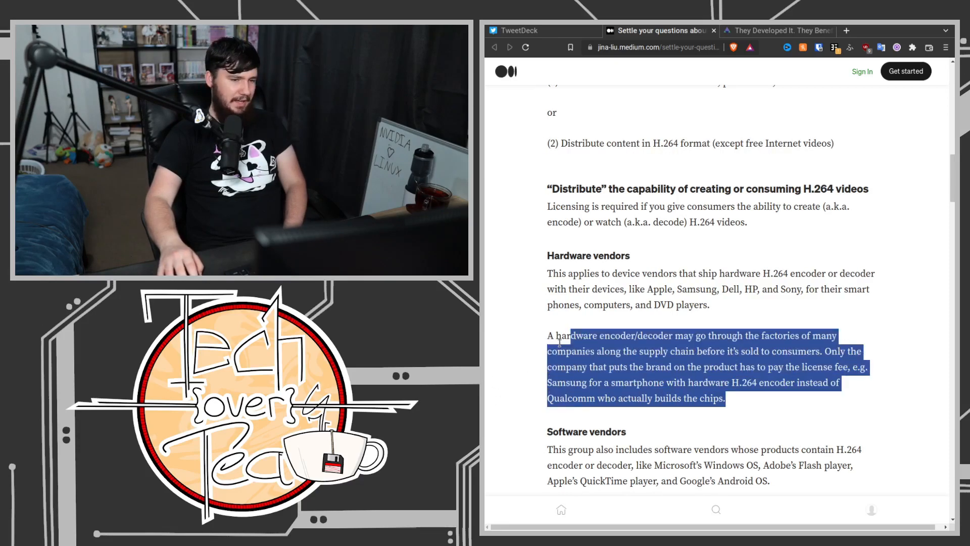
Scroll past Software vendors, mark the word 'player', then return to the article's title and comic.
left_click(747, 398)
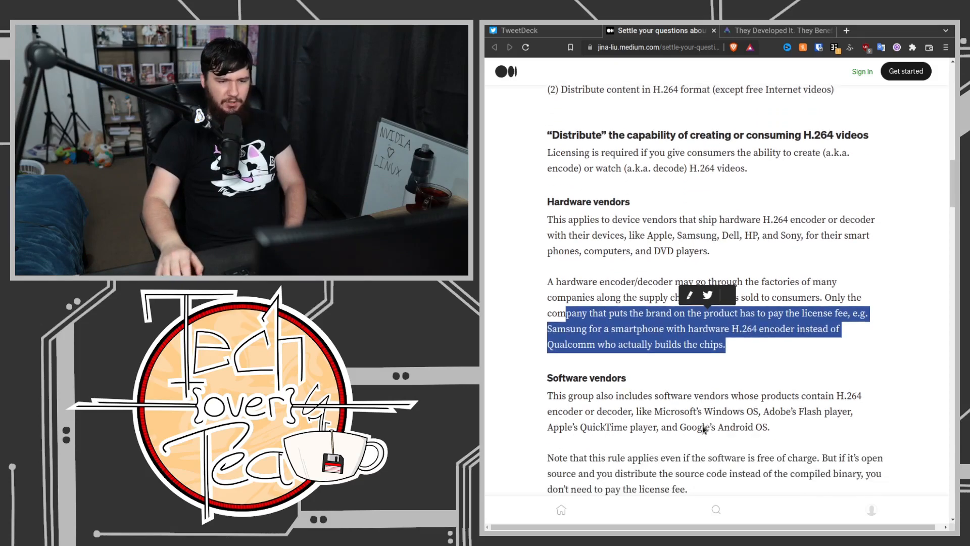
scroll("down", 3)
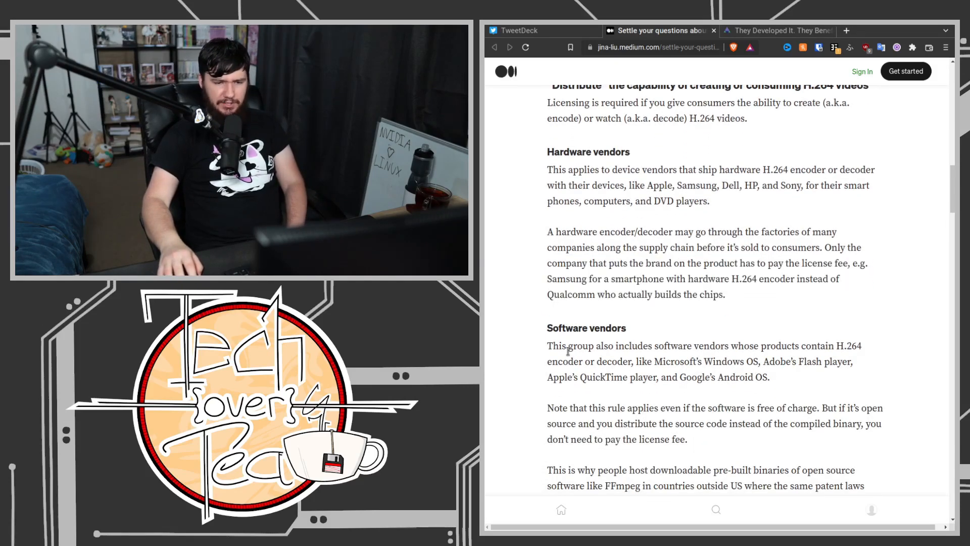
mouse_move(676, 320)
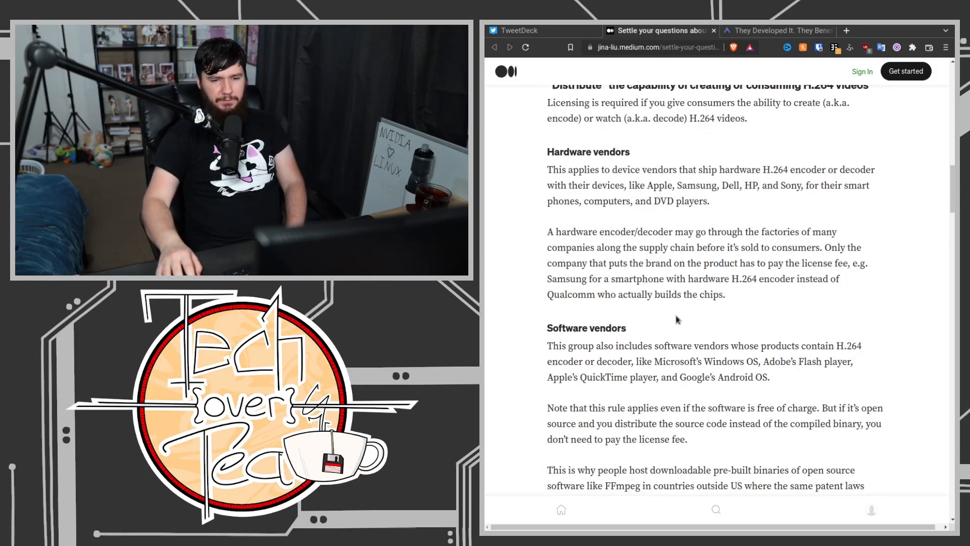
mouse_move(804, 301)
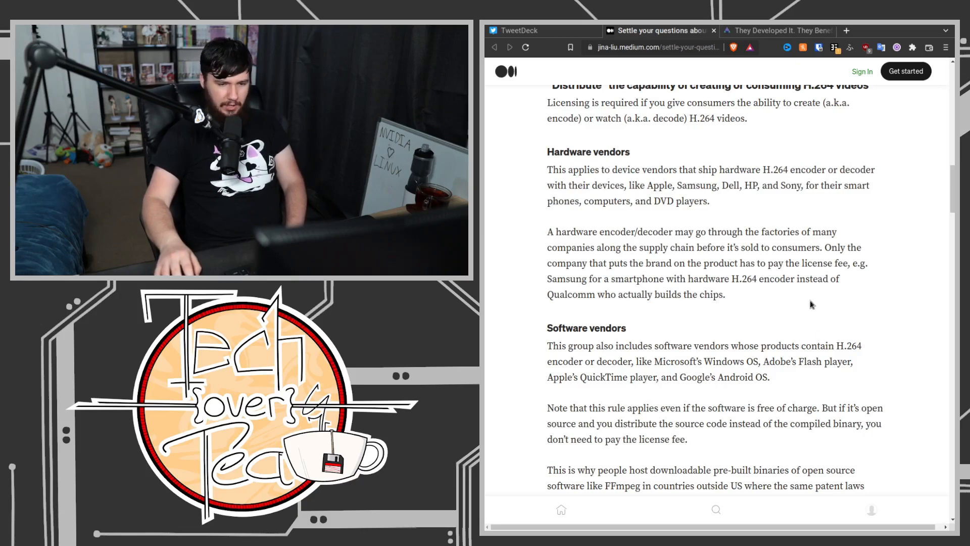
mouse_move(775, 339)
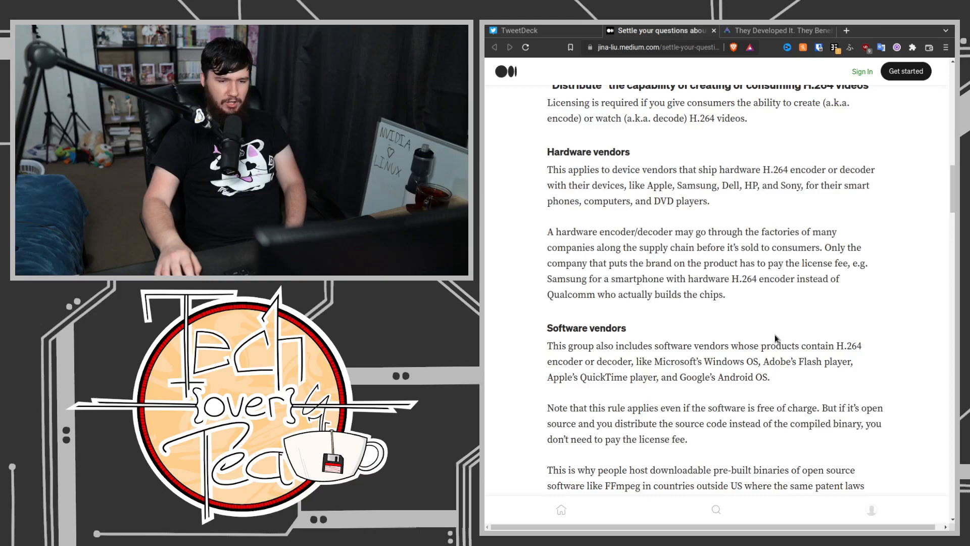
double_click(839, 361)
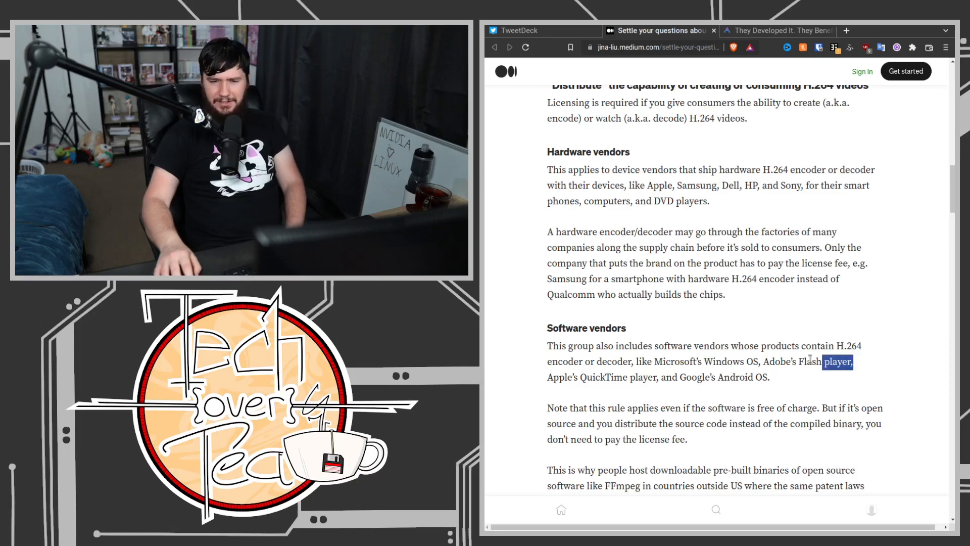
scroll("up", 3)
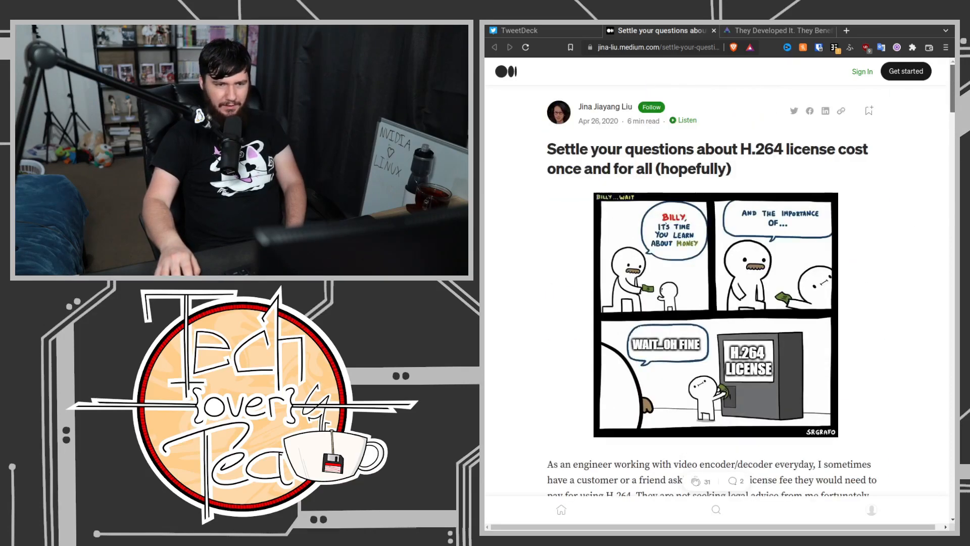
scroll("down", 3)
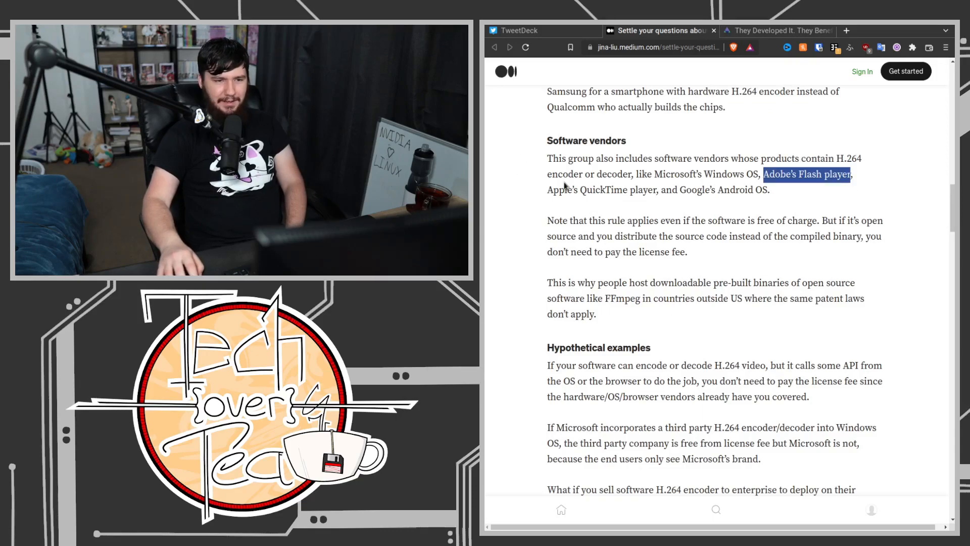
mouse_move(683, 215)
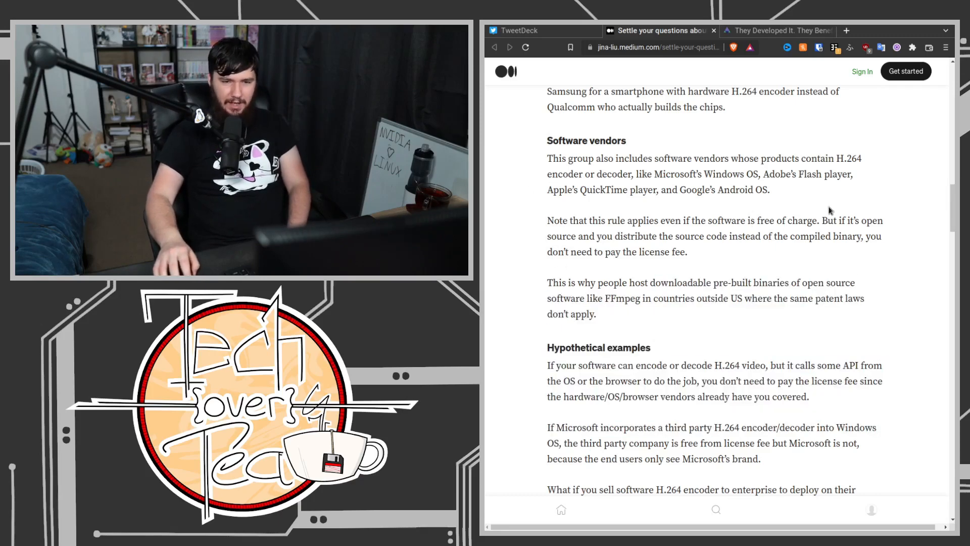
mouse_move(836, 170)
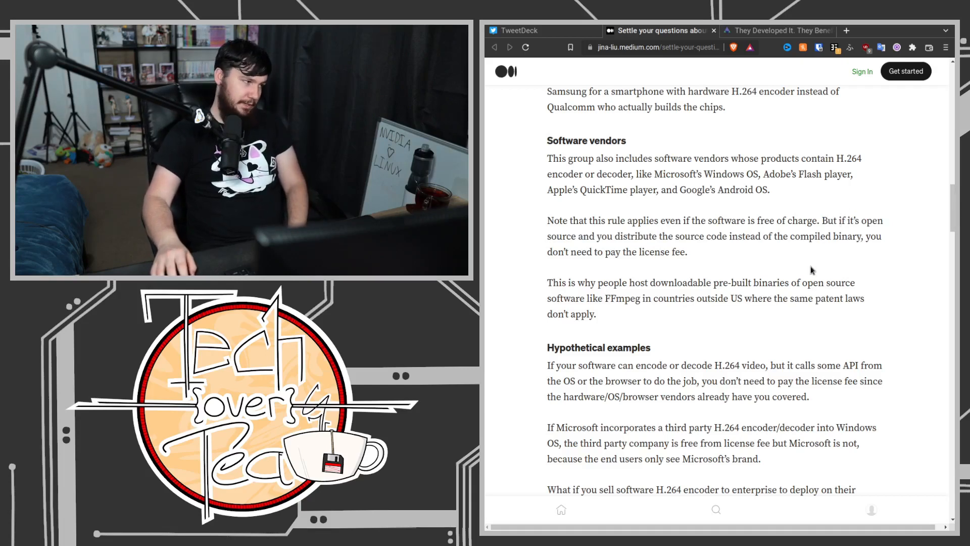
mouse_move(800, 207)
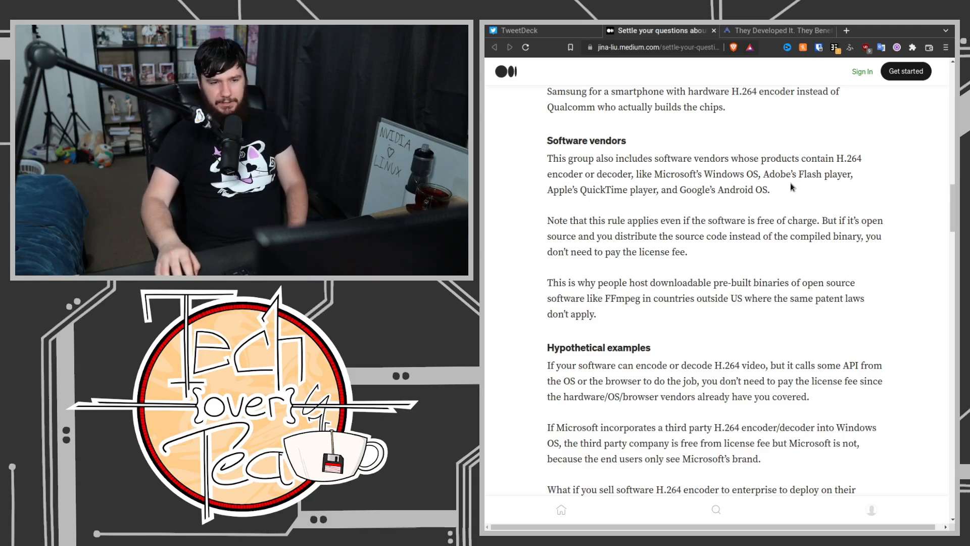
mouse_move(667, 278)
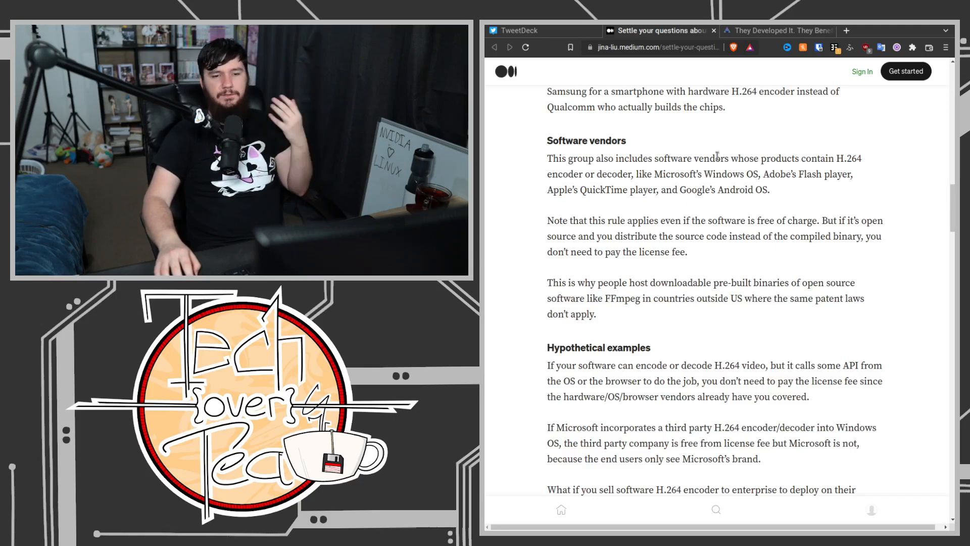
mouse_move(818, 145)
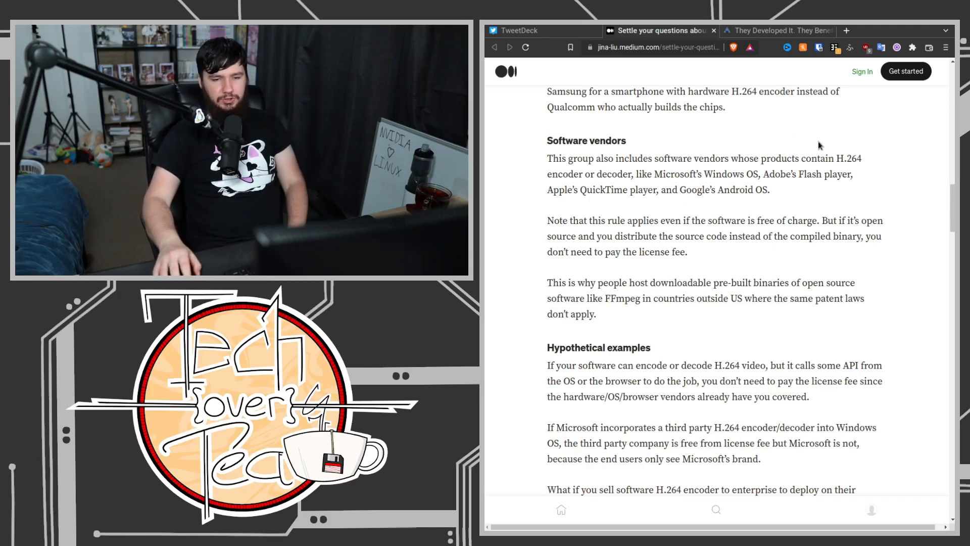
Scroll past Zero fee threshold and the AV1 meme to the closing quiz scenario.
scroll("down", 3)
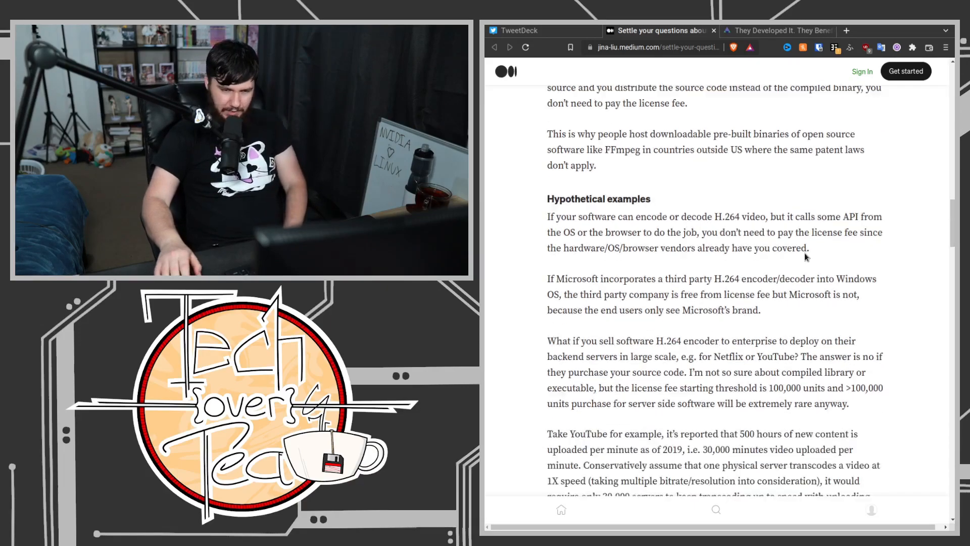
scroll("down", 3)
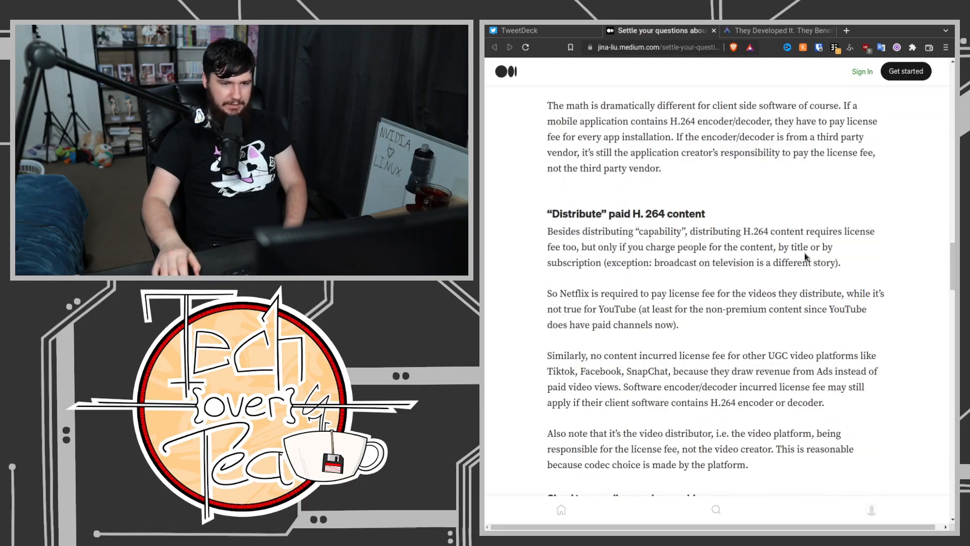
scroll("down", 3)
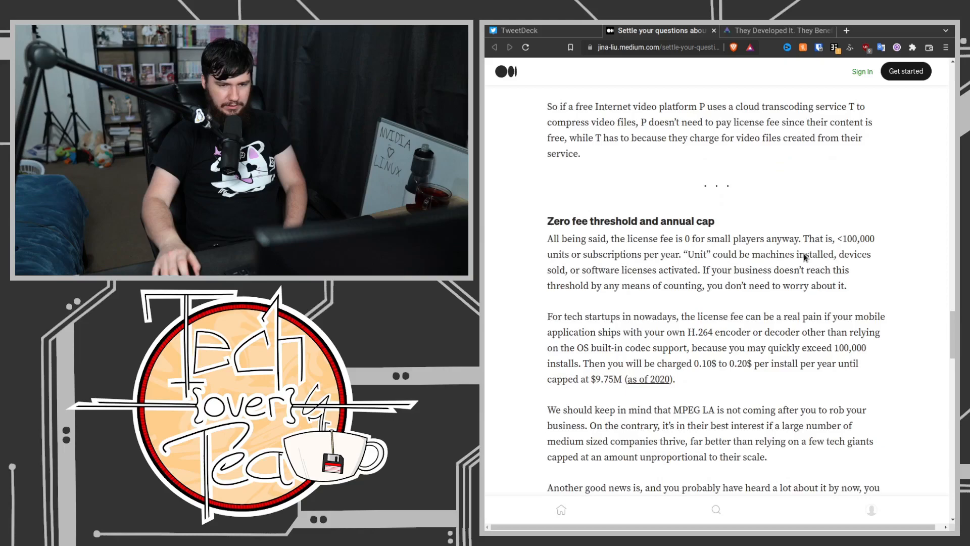
scroll("down", 3)
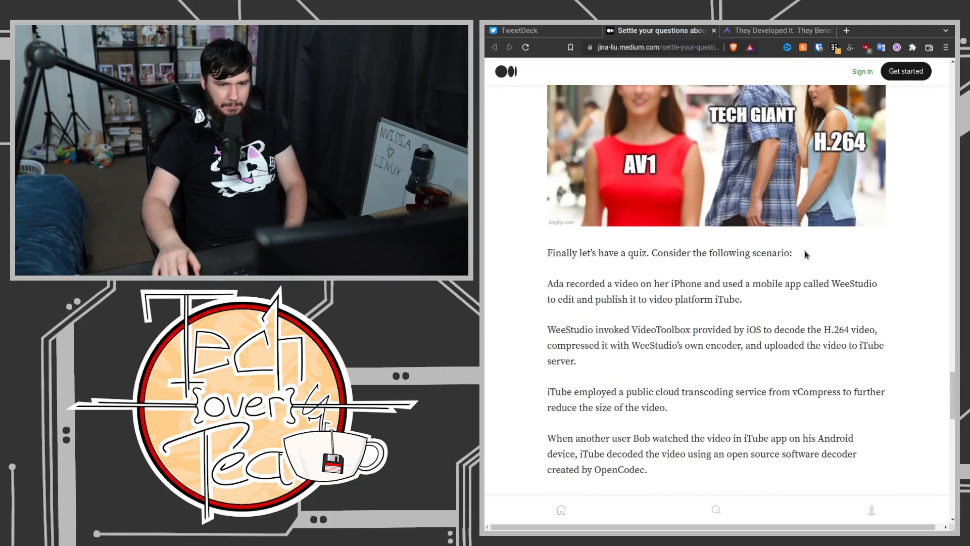
scroll("up", 3)
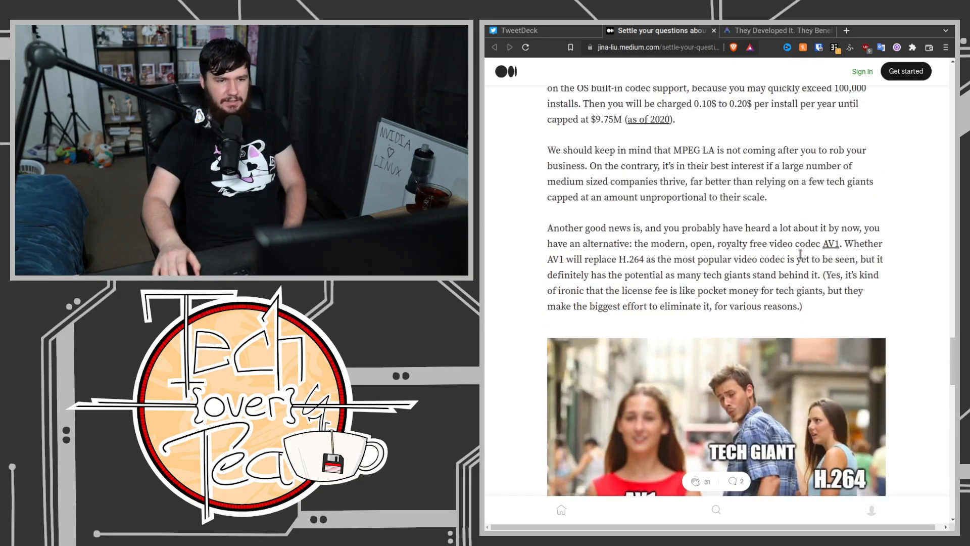
scroll("up", 3)
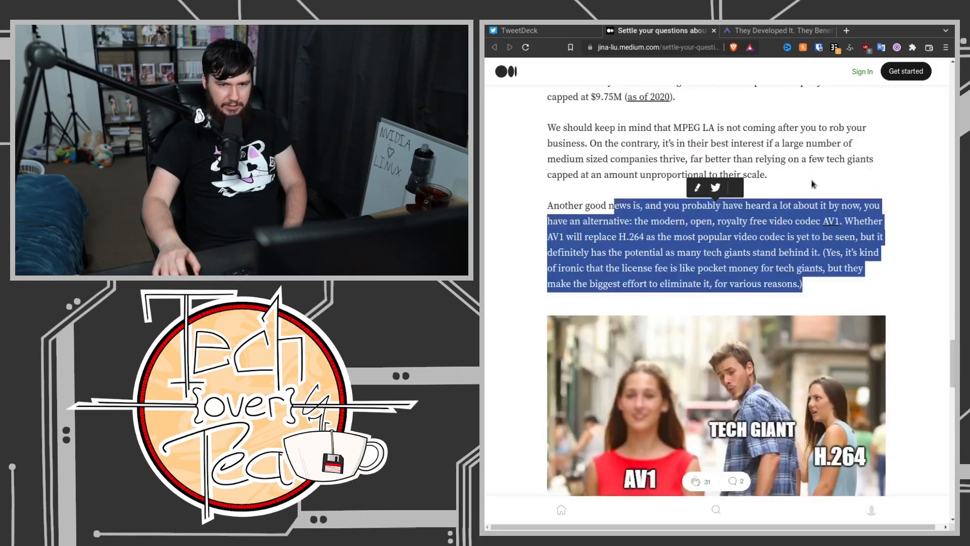
scroll("down", 3)
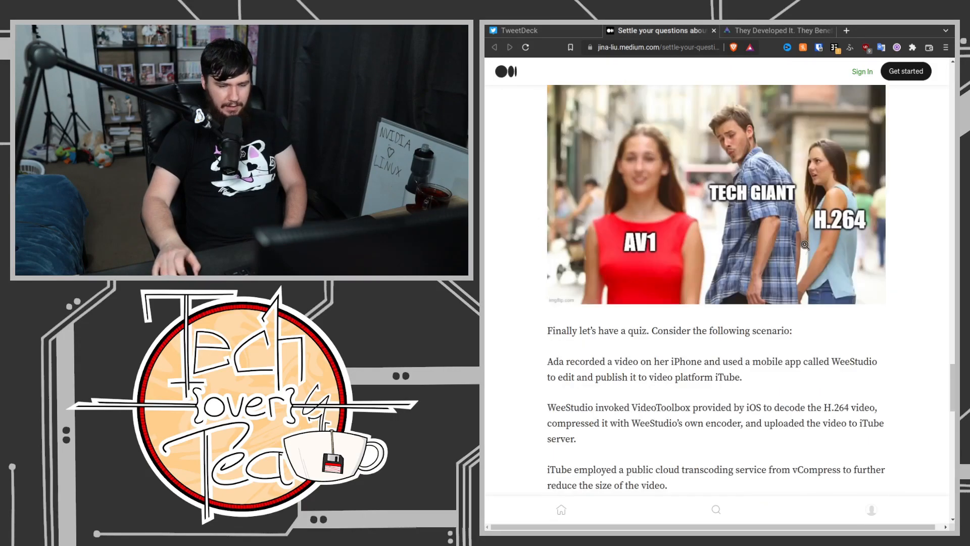
scroll("down", 3)
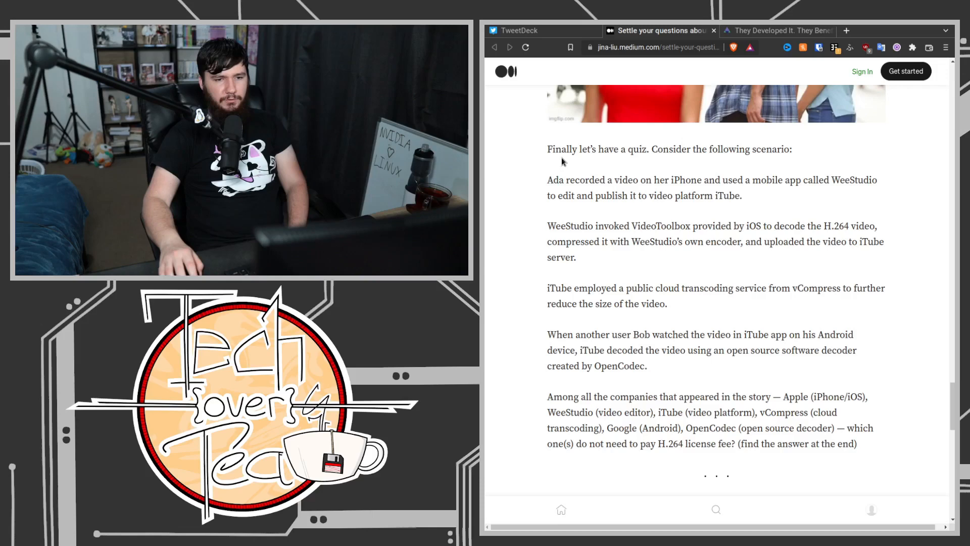
mouse_move(590, 146)
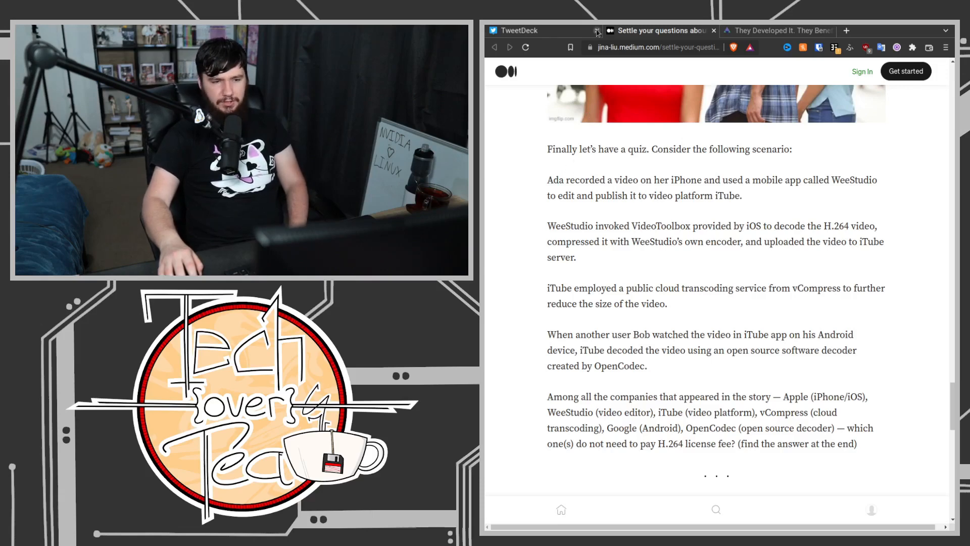
mouse_move(575, 30)
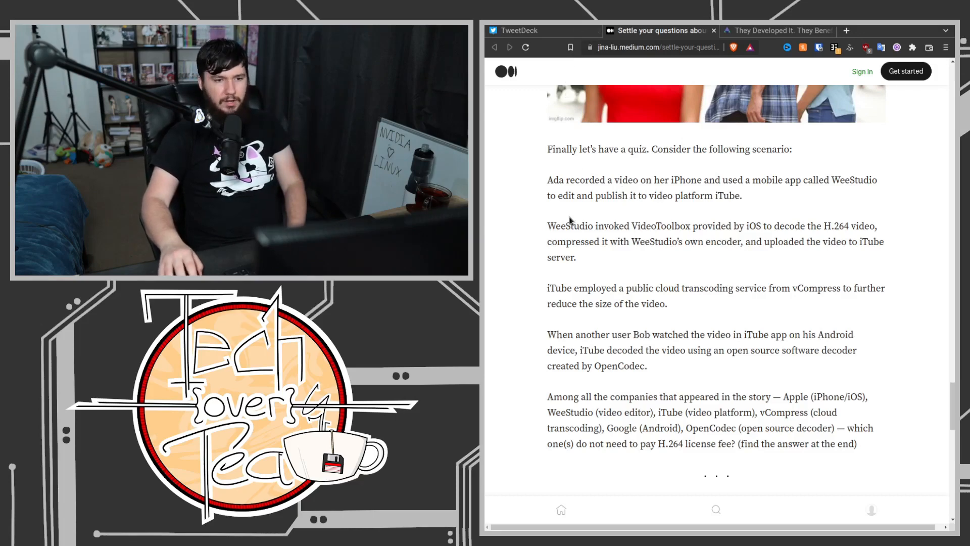
mouse_move(607, 229)
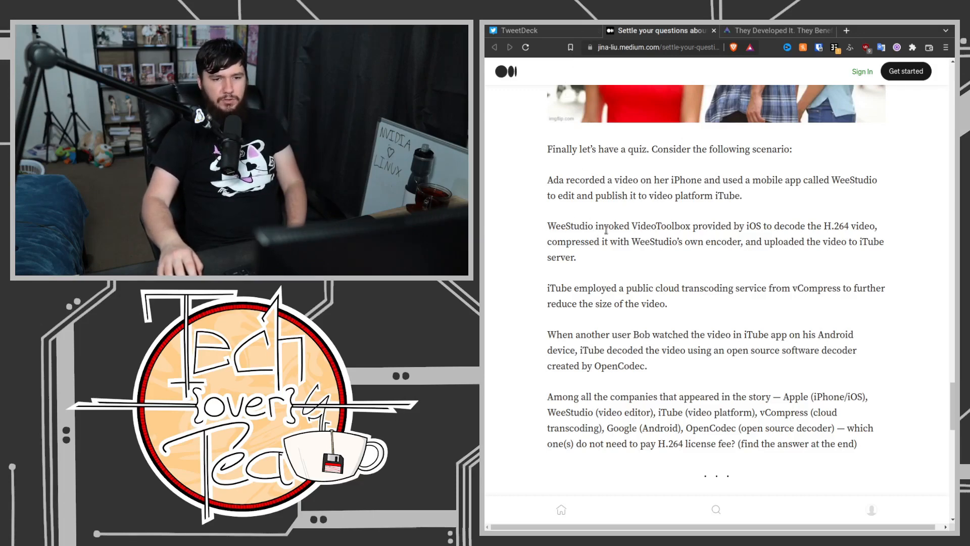
mouse_move(764, 272)
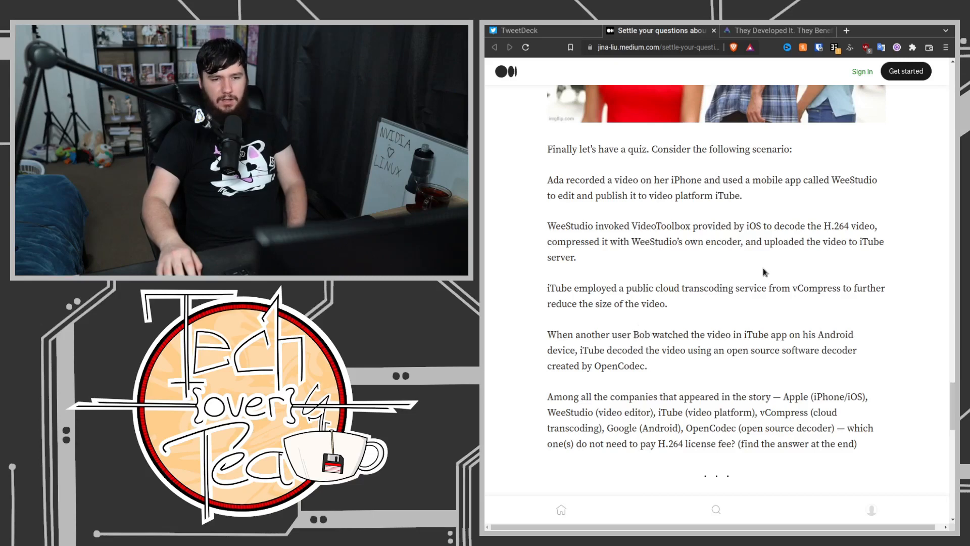
mouse_move(852, 262)
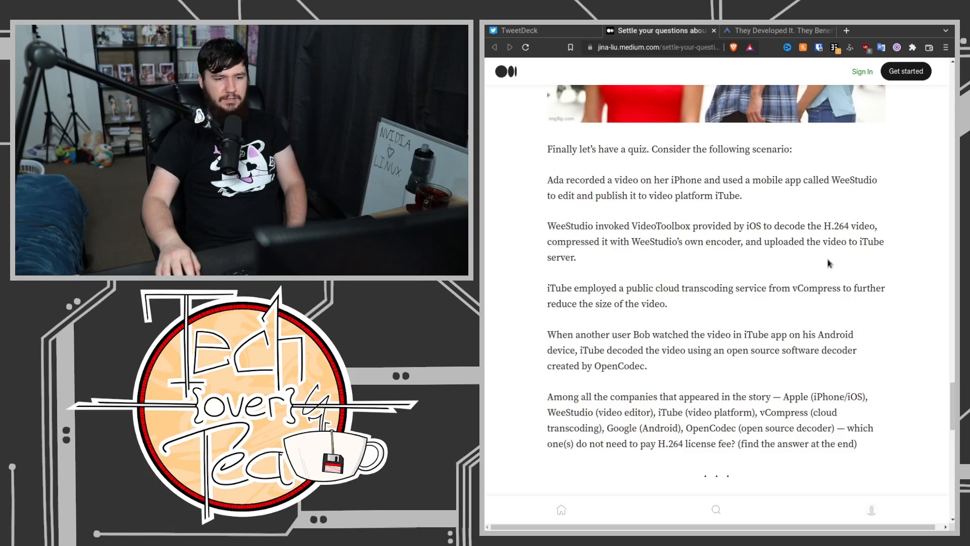
mouse_move(800, 219)
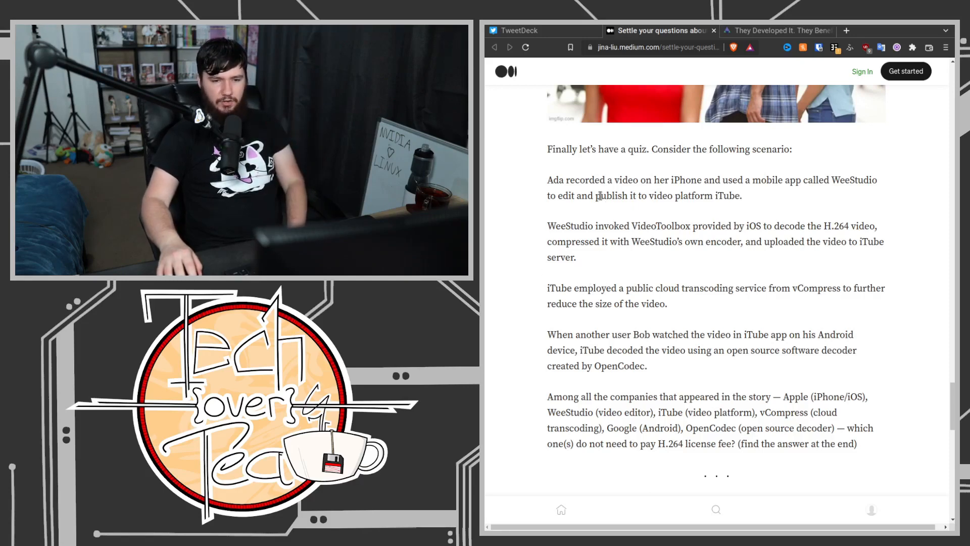
mouse_move(592, 215)
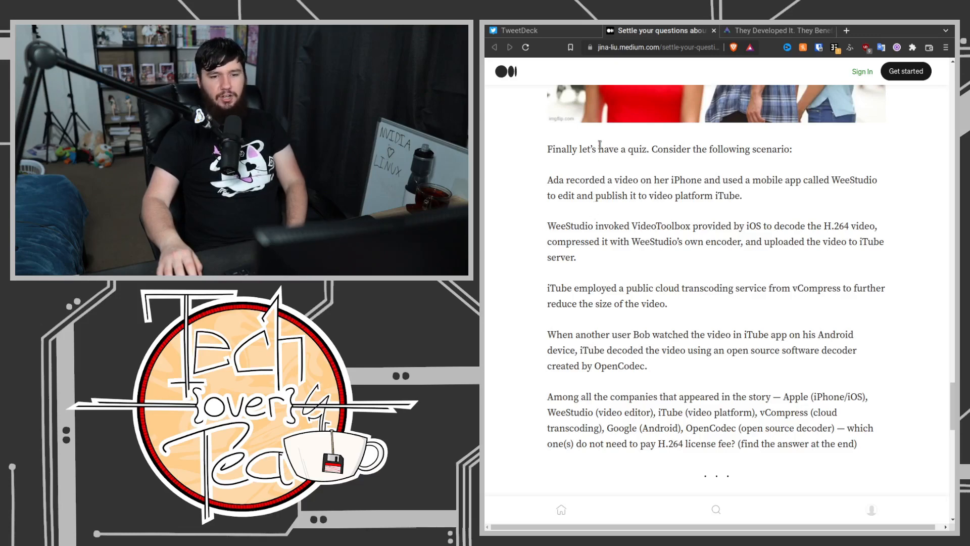
mouse_move(593, 139)
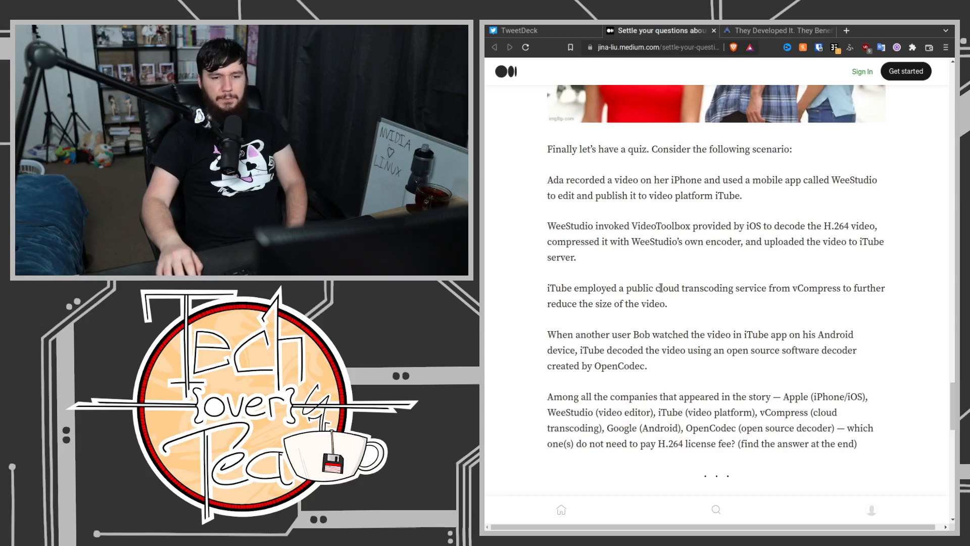
mouse_move(658, 219)
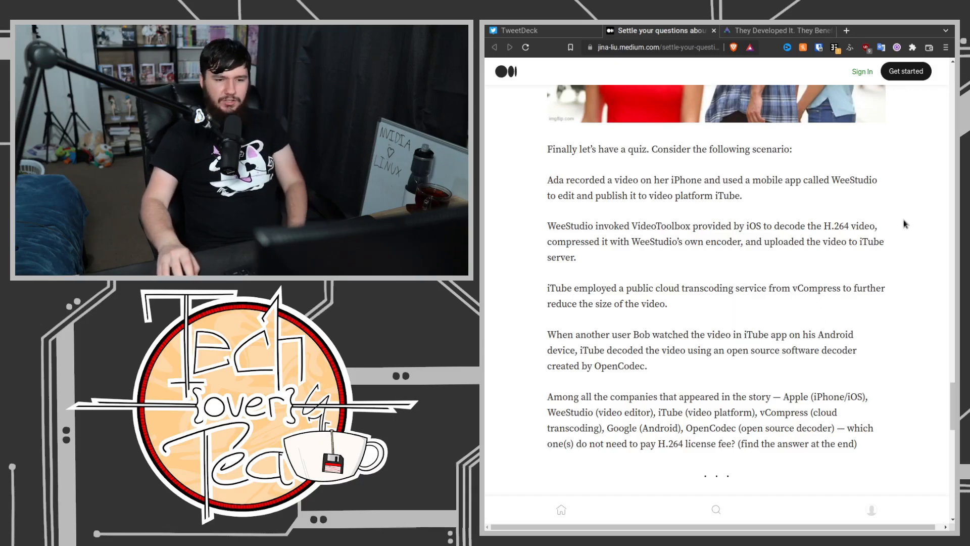
mouse_move(832, 369)
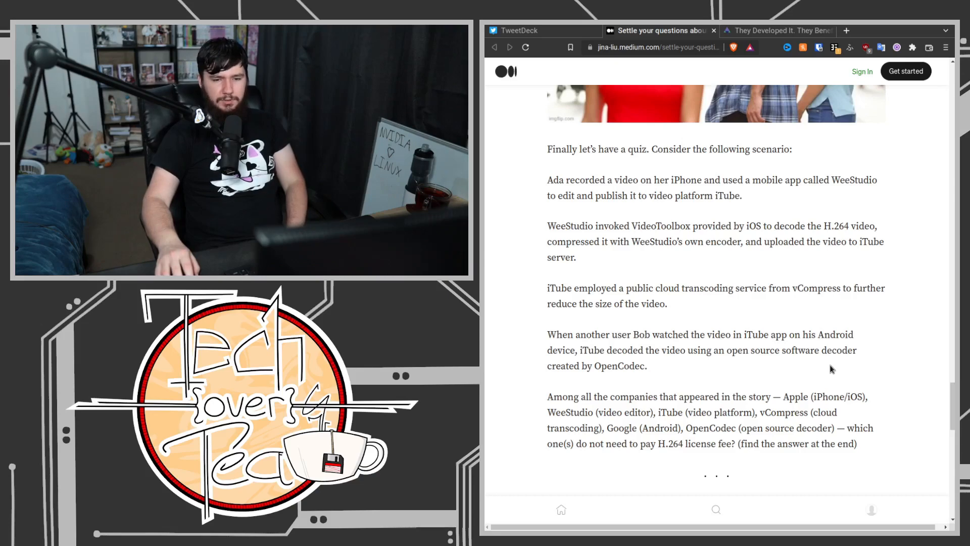
mouse_move(807, 334)
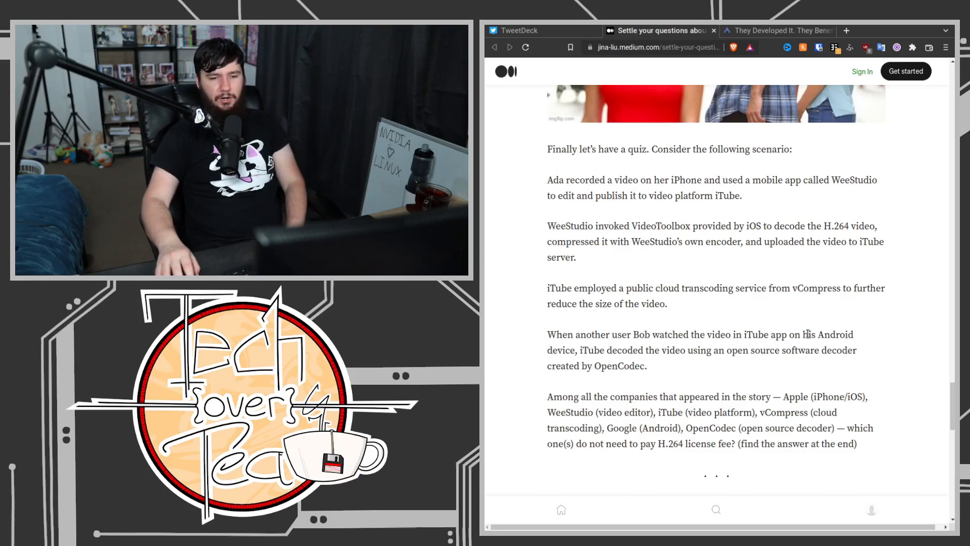
Scroll to the quiz question and briefly mark the WeeStudio video editor entry.
scroll("down", 3)
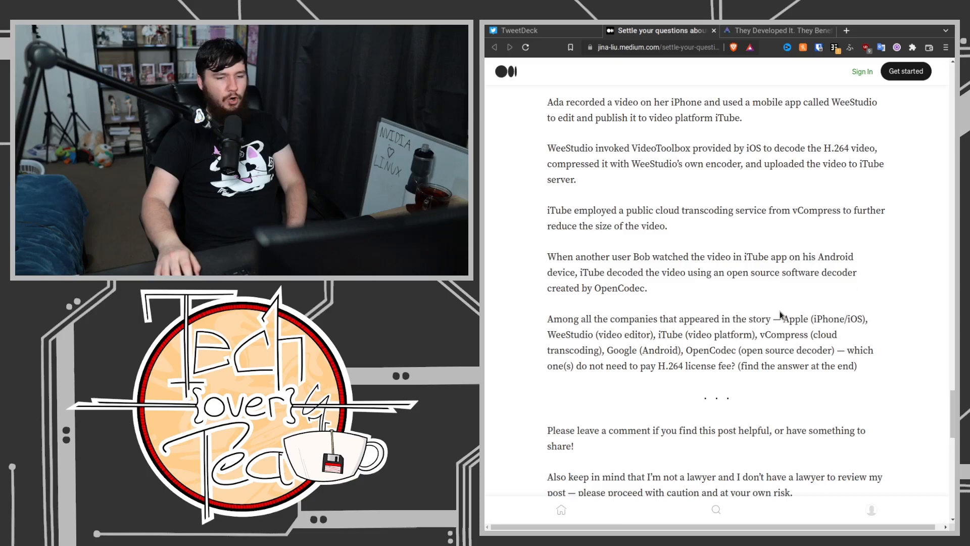
mouse_move(628, 316)
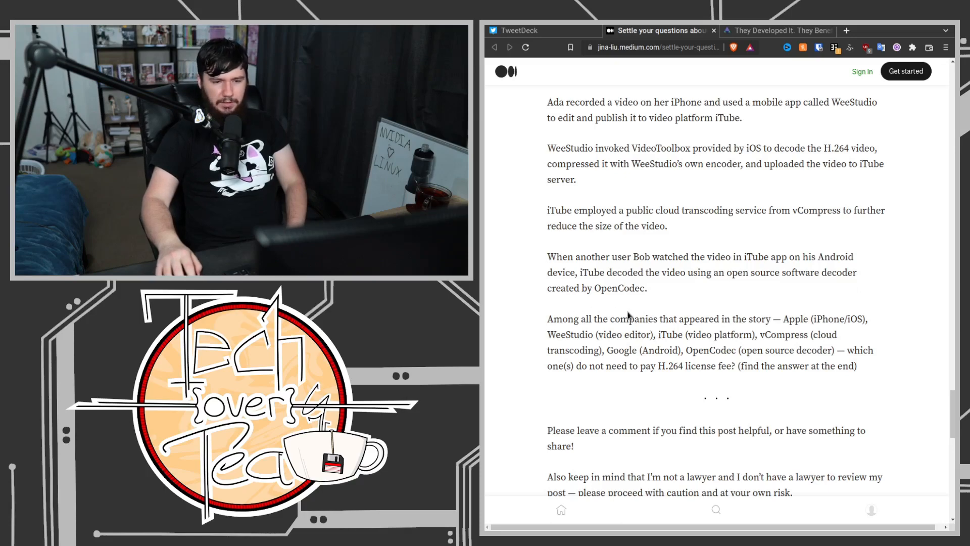
mouse_move(796, 306)
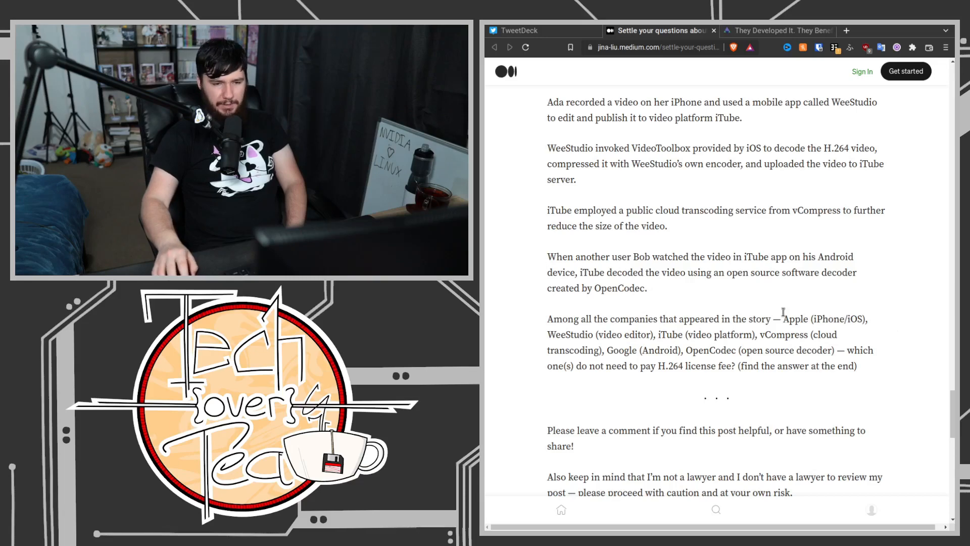
double_click(622, 335)
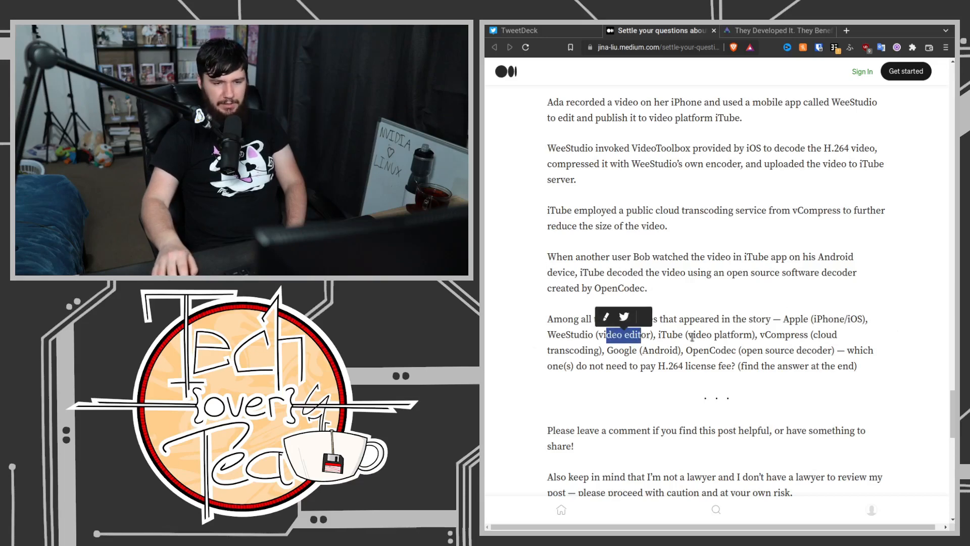
double_click(714, 334)
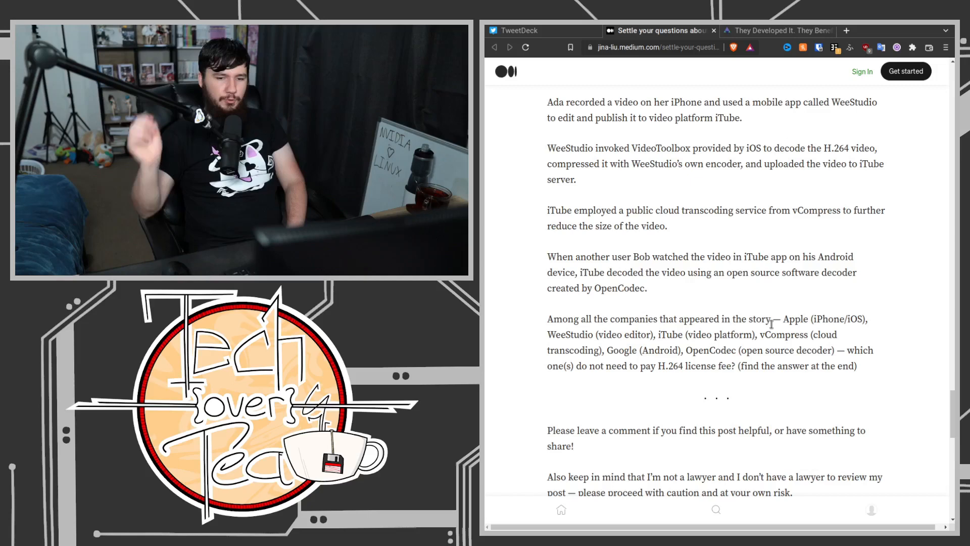
mouse_move(797, 226)
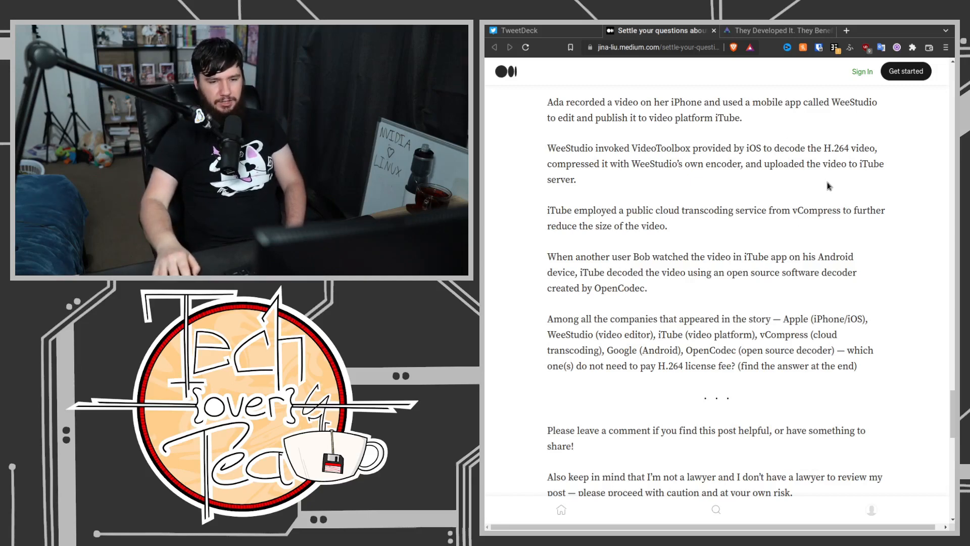
Reveal '[The answer is: OpenCodec.]' at the article's end and select it.
scroll("down", 3)
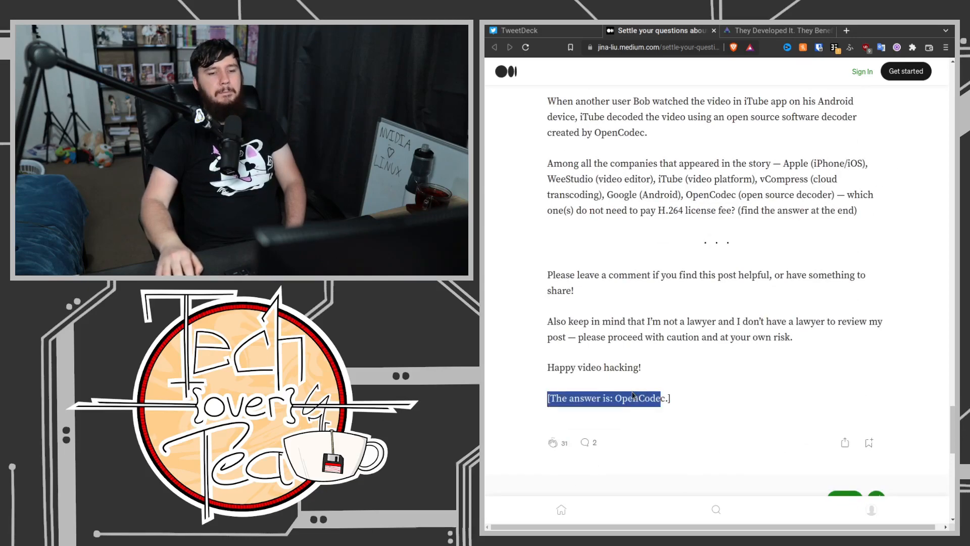
scroll("up", 3)
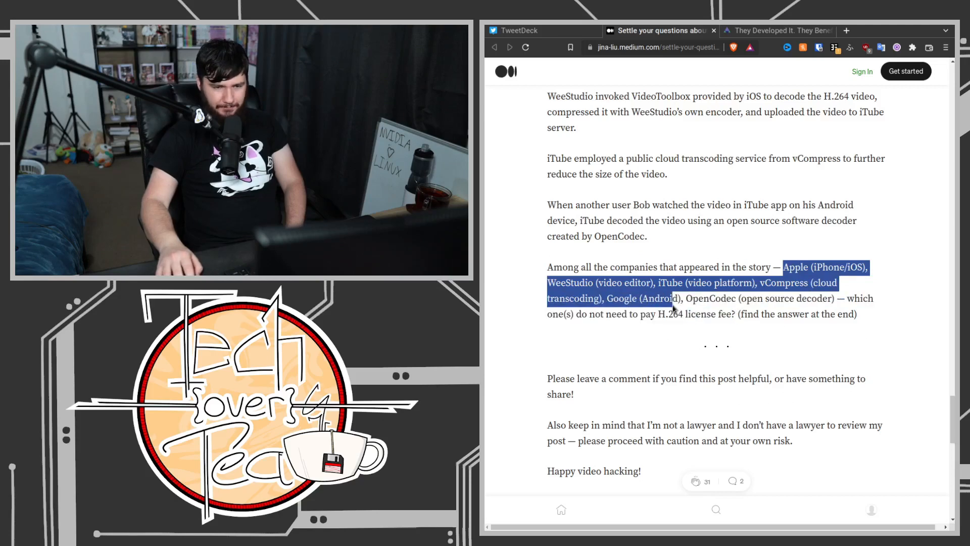
scroll("up", 3)
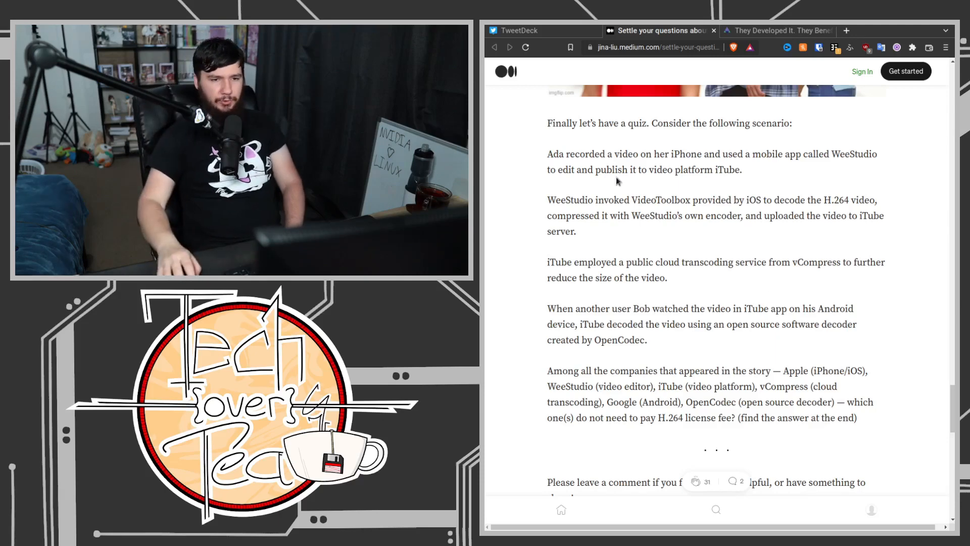
double_click(685, 154)
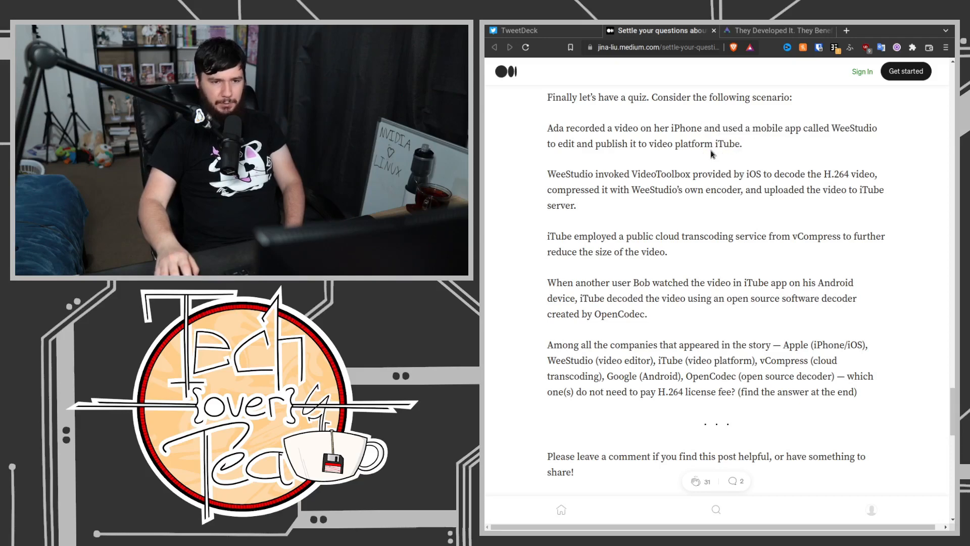
mouse_move(606, 177)
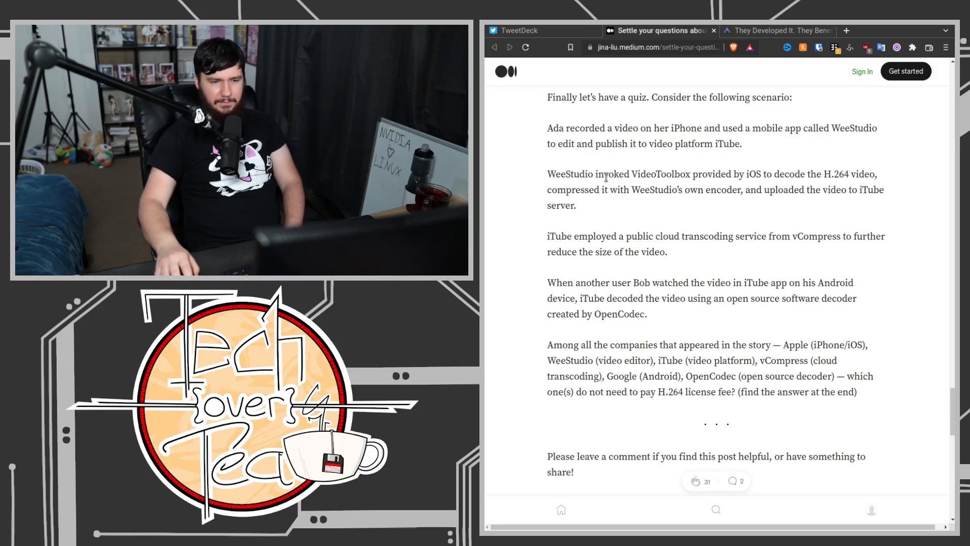
Scroll back up to the 'Finally let's have a quiz' scenario start.
scroll("down", 3)
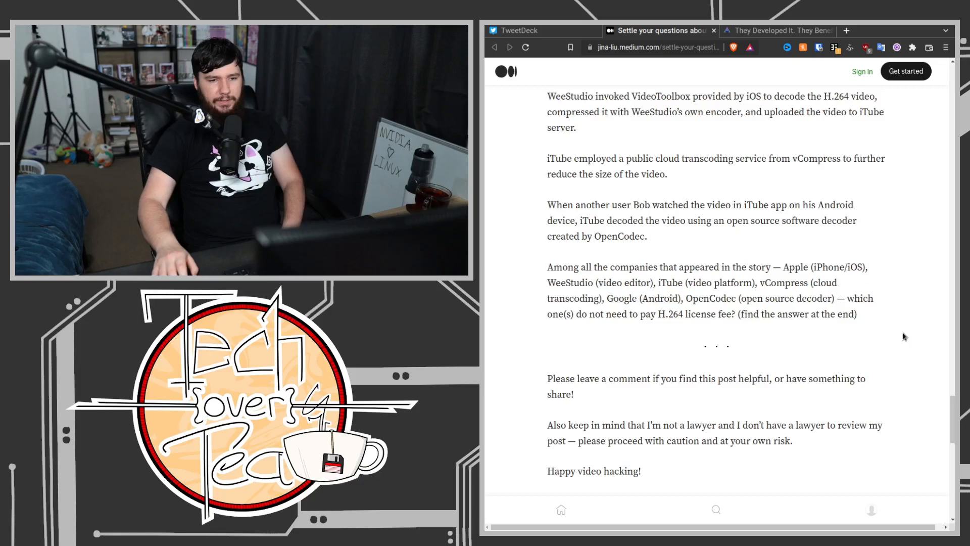
mouse_move(704, 303)
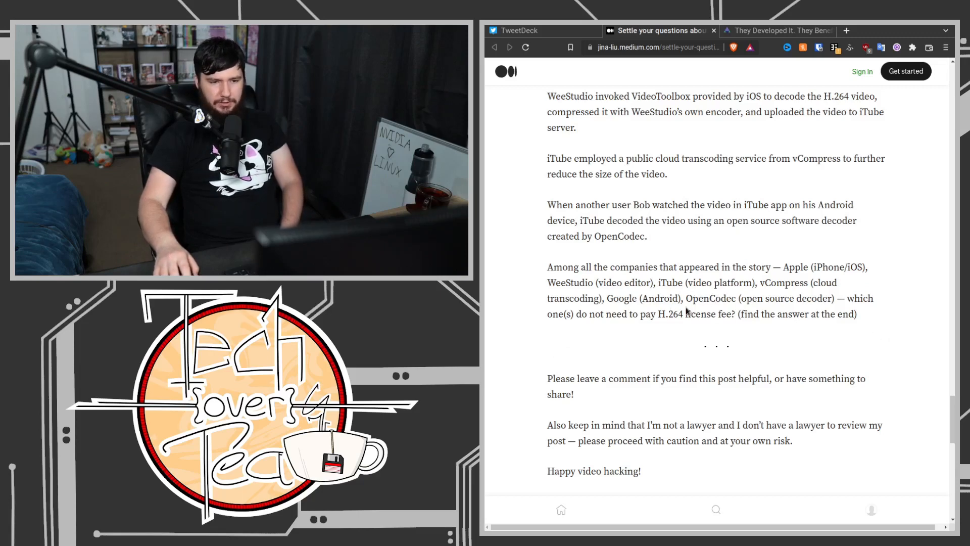
scroll("down", 3)
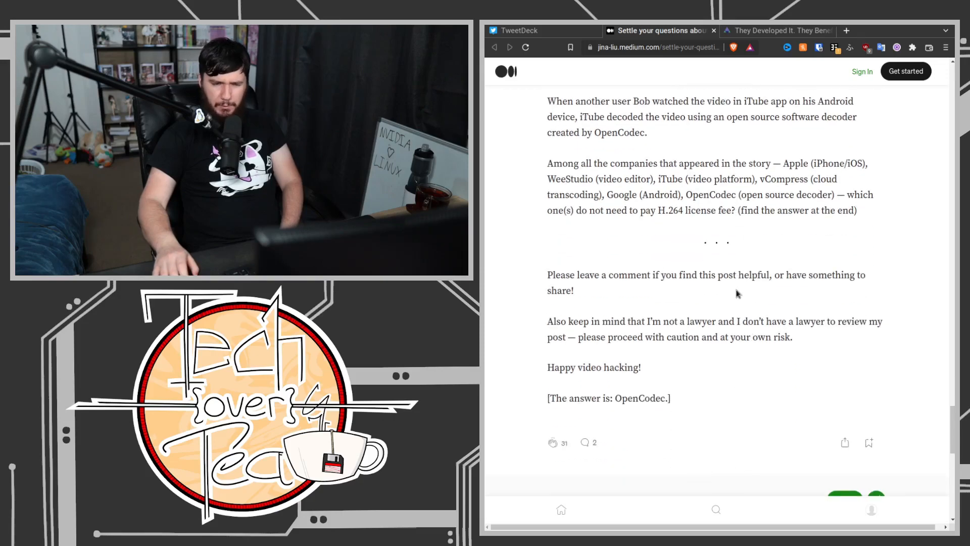
scroll("up", 3)
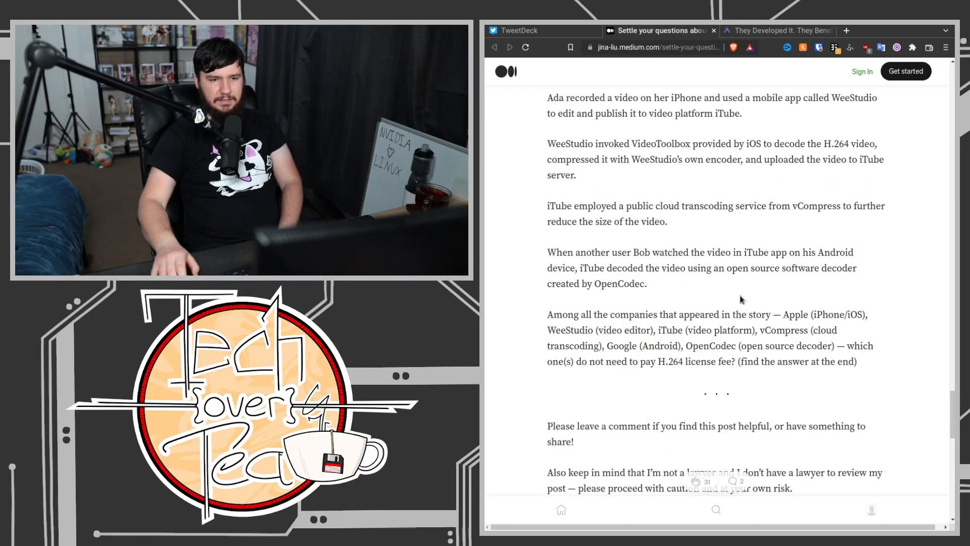
scroll("up", 3)
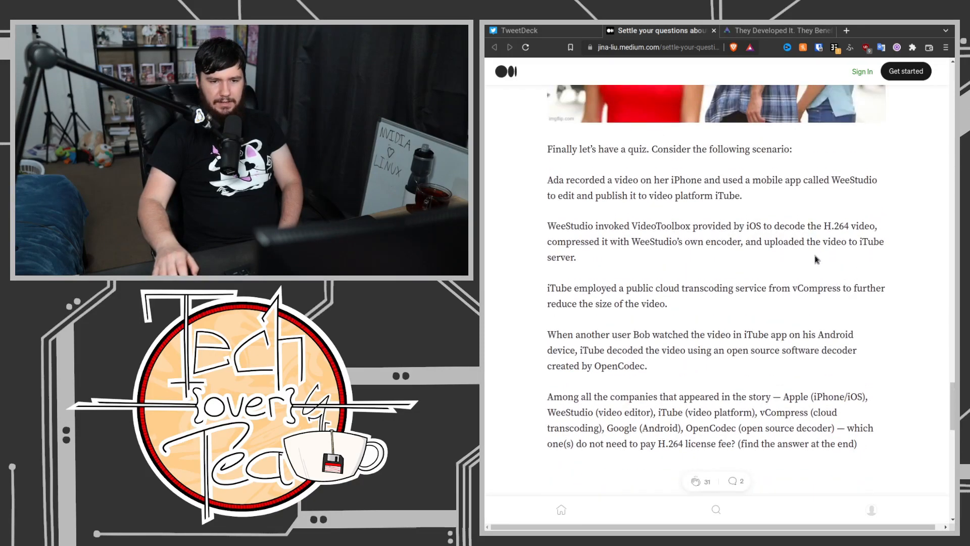
mouse_move(734, 275)
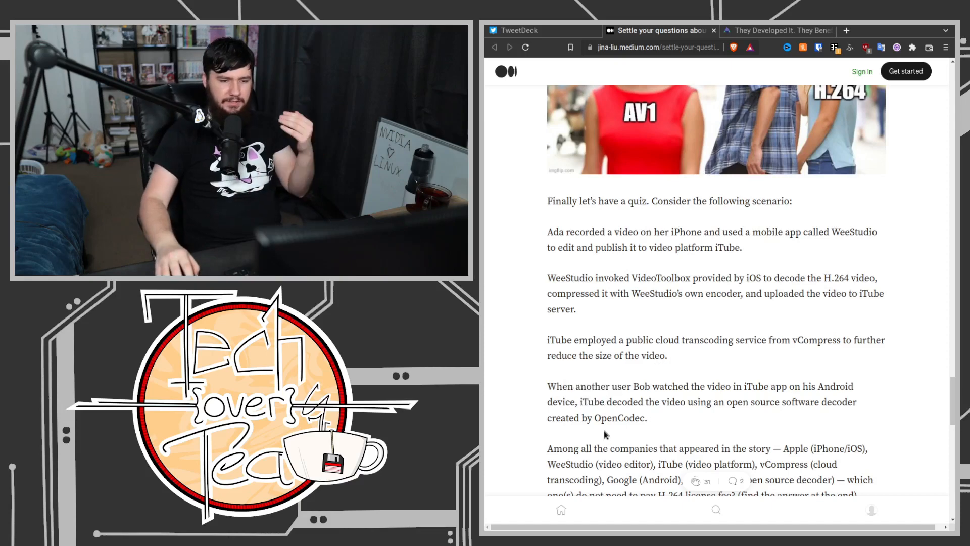
double_click(617, 417)
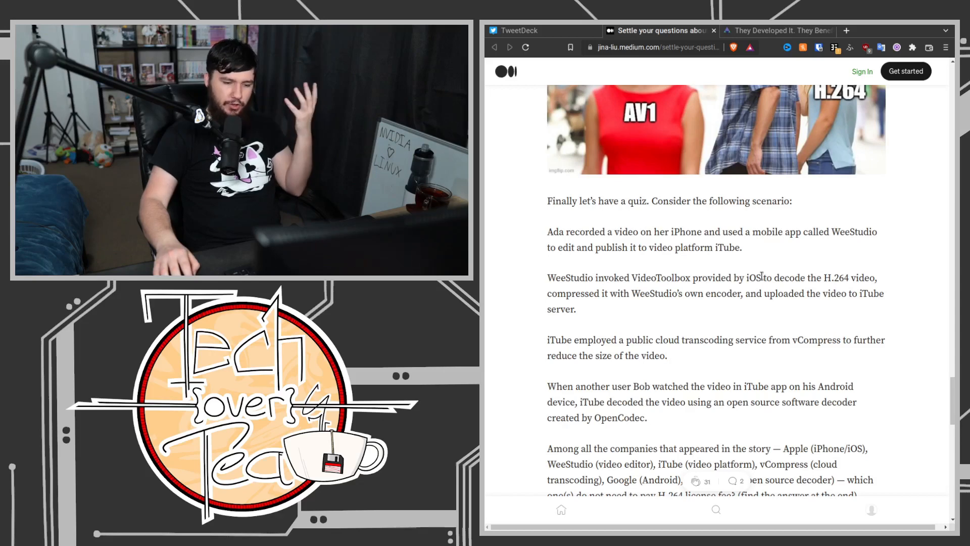
mouse_move(770, 316)
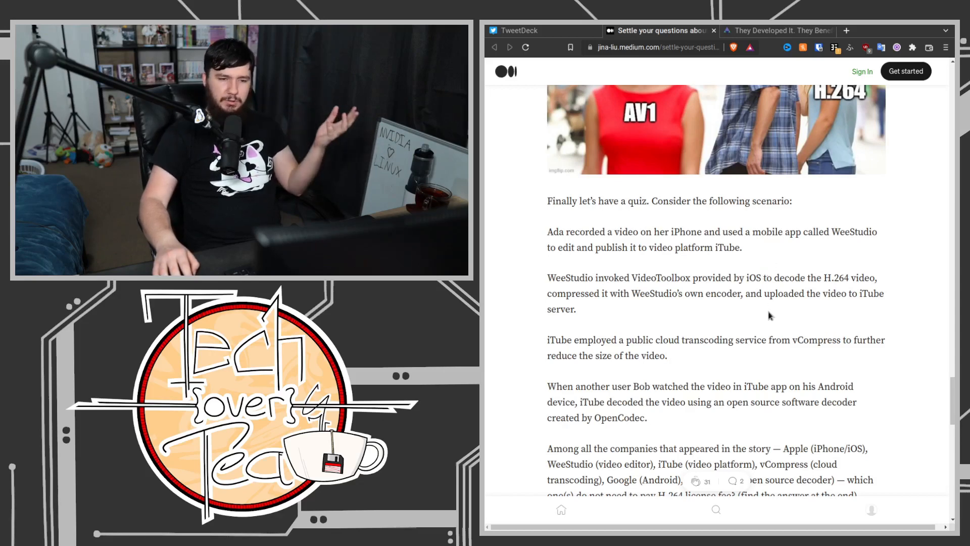
mouse_move(830, 197)
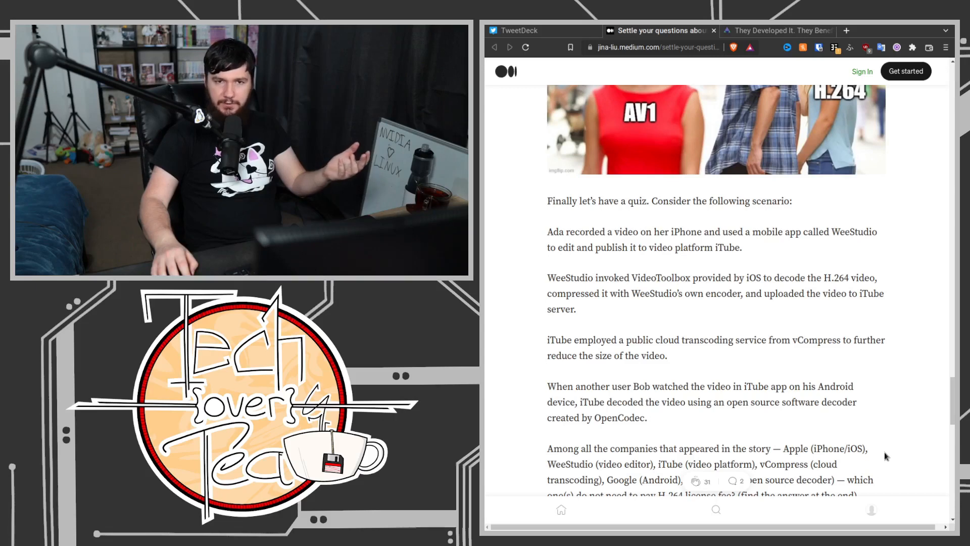
mouse_move(884, 478)
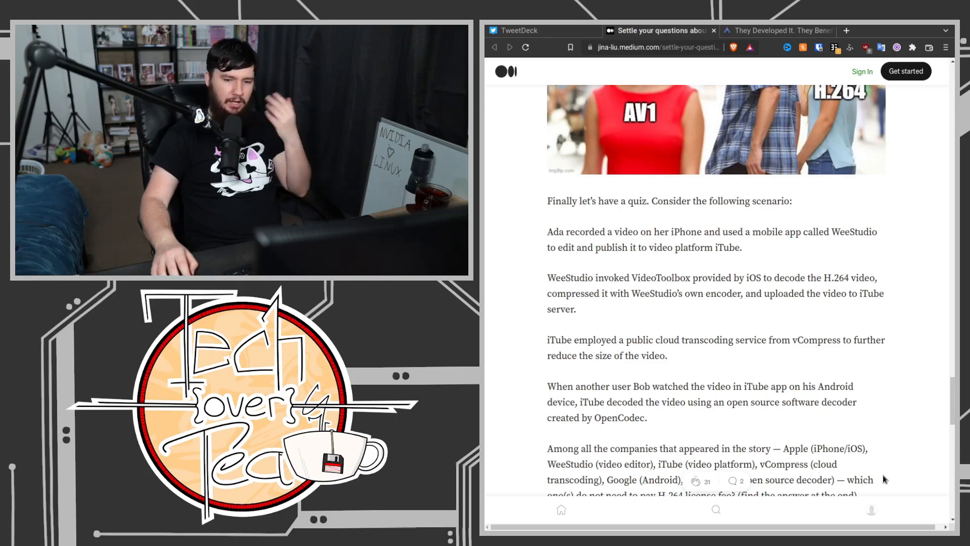
mouse_move(903, 432)
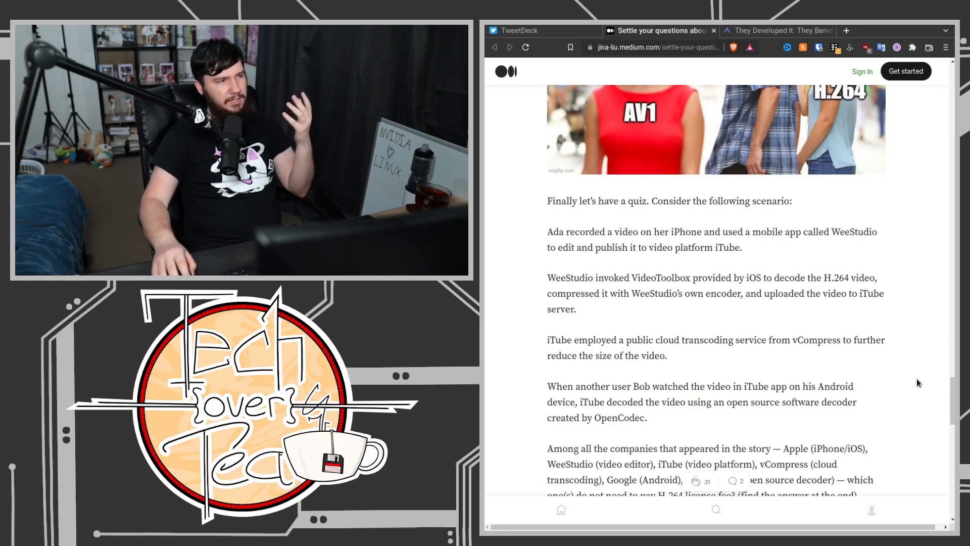
mouse_move(926, 407)
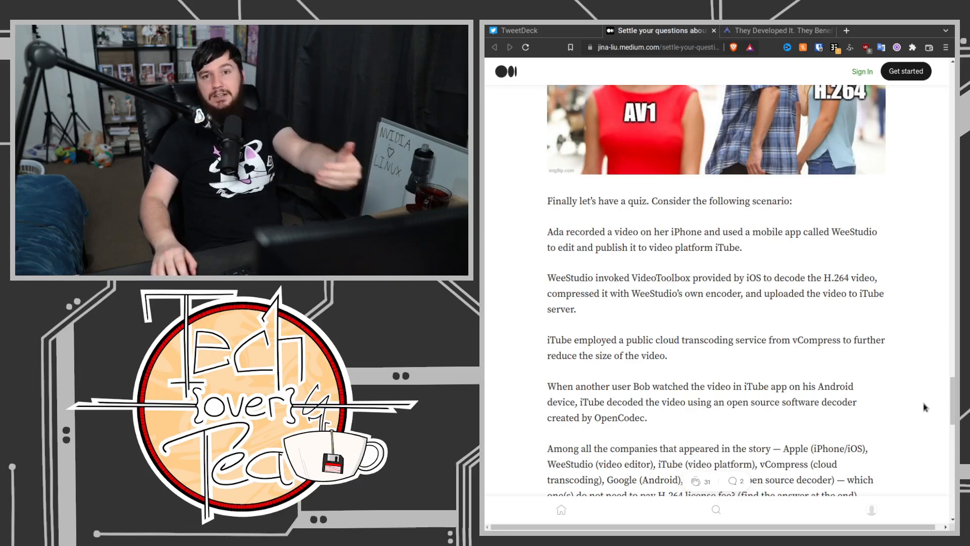
mouse_move(893, 444)
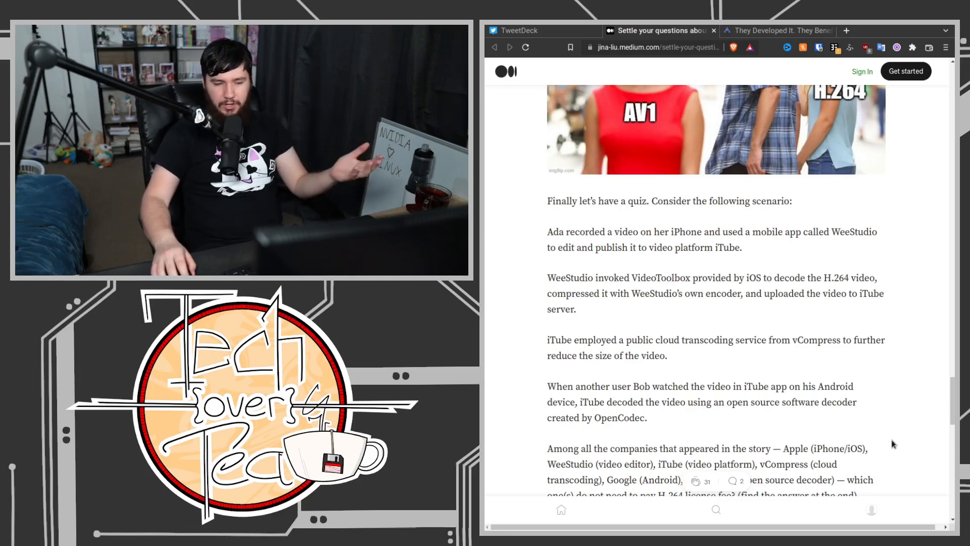
mouse_move(910, 419)
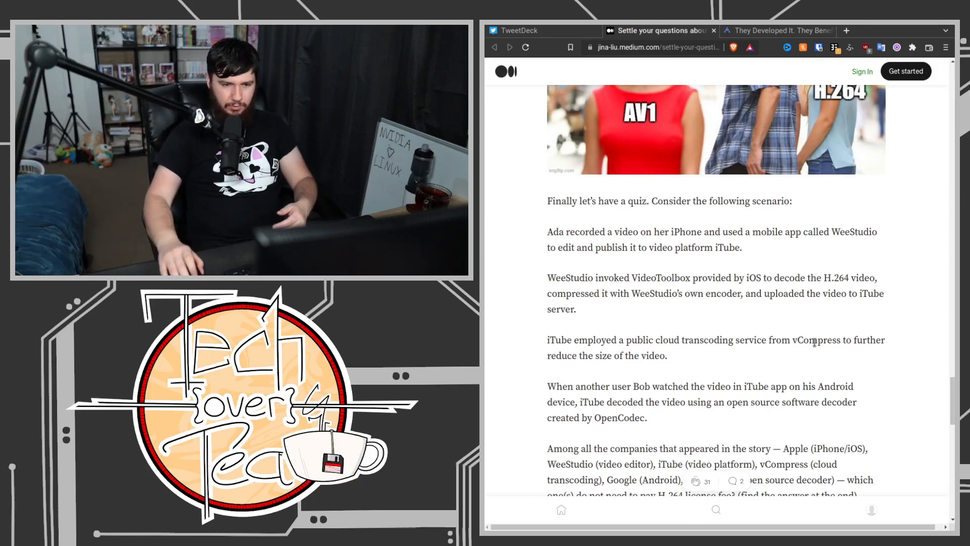
Scroll up past 'Distribute paid H.264 content' to the Hardware vendors heading.
scroll("up", 3)
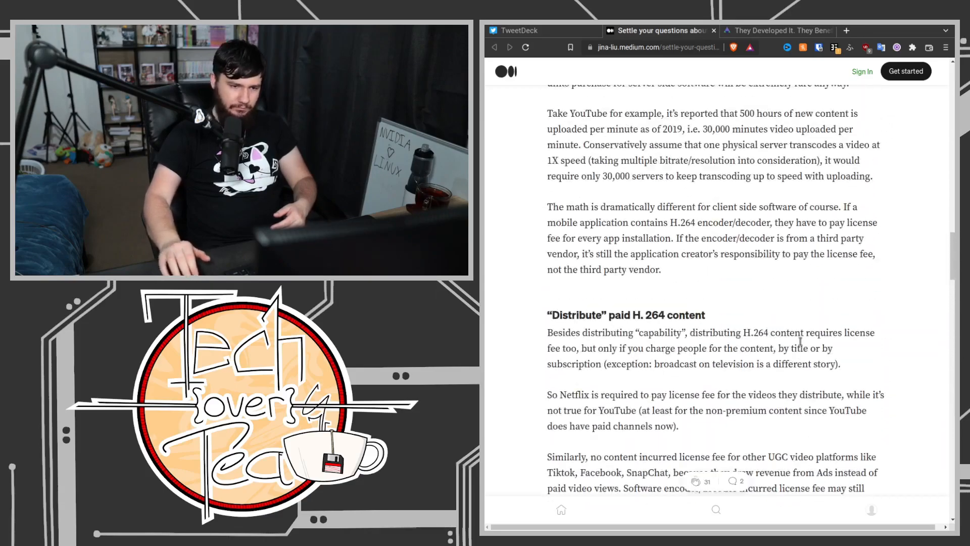
scroll("up", 3)
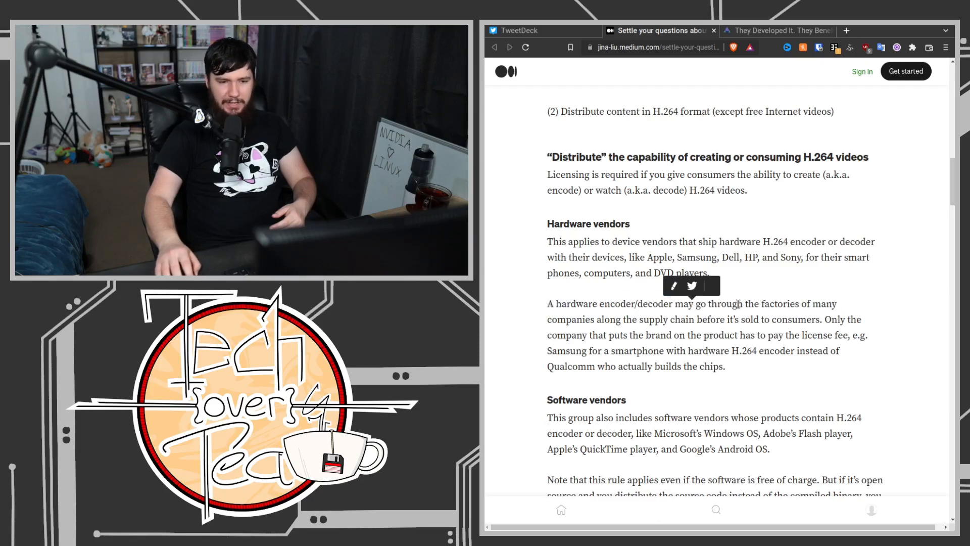
mouse_move(706, 294)
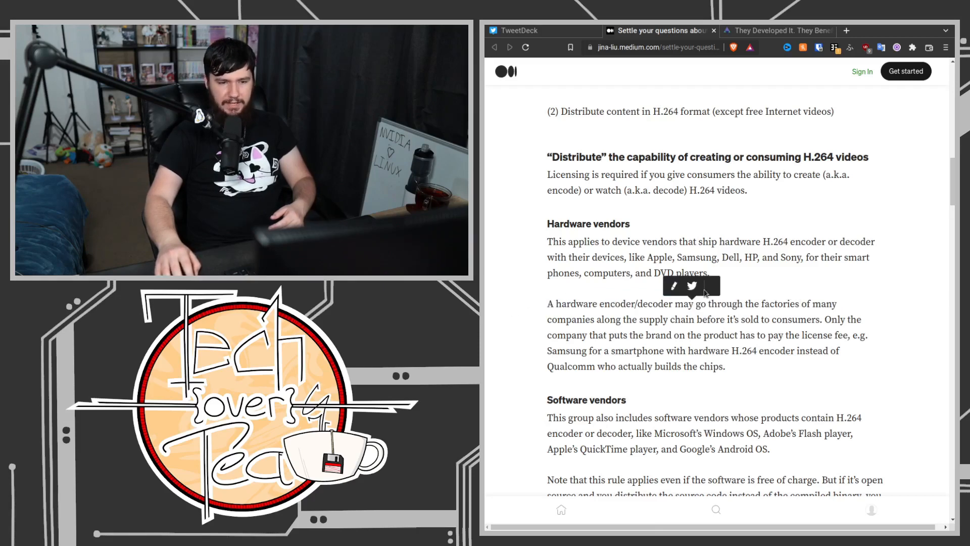
mouse_move(799, 362)
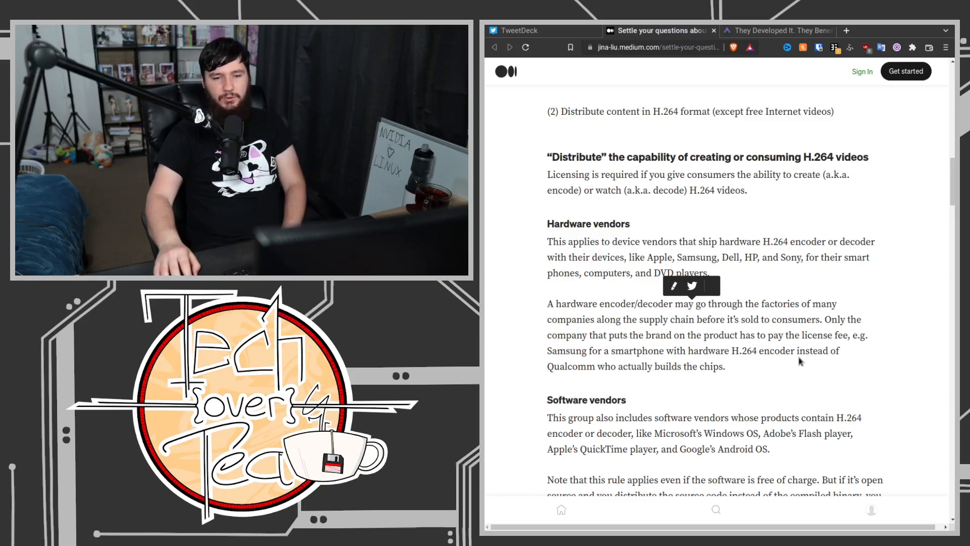
mouse_move(735, 314)
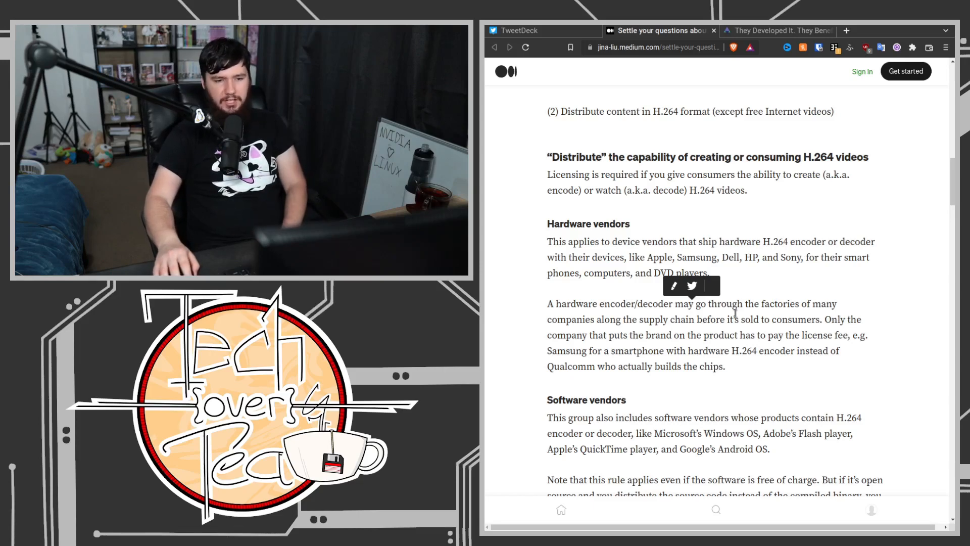
mouse_move(770, 324)
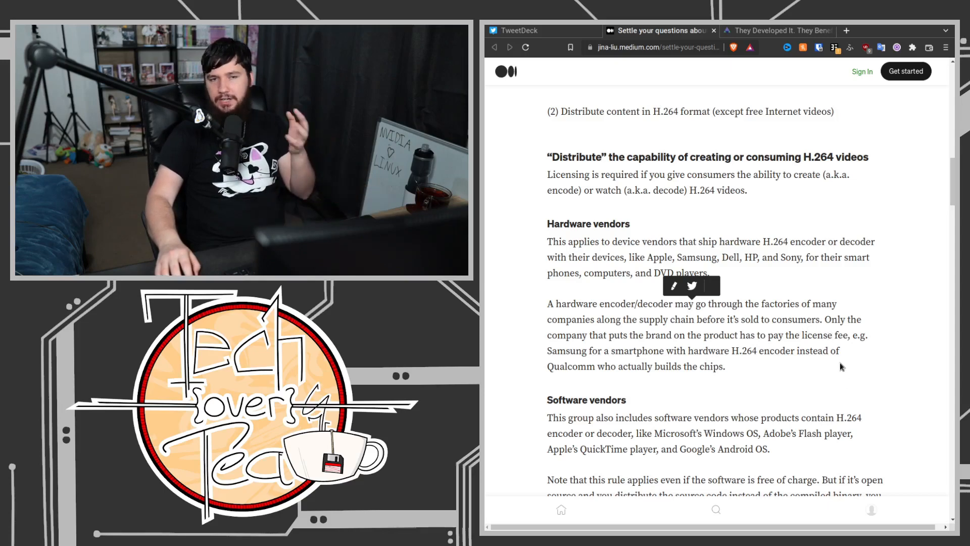
mouse_move(838, 293)
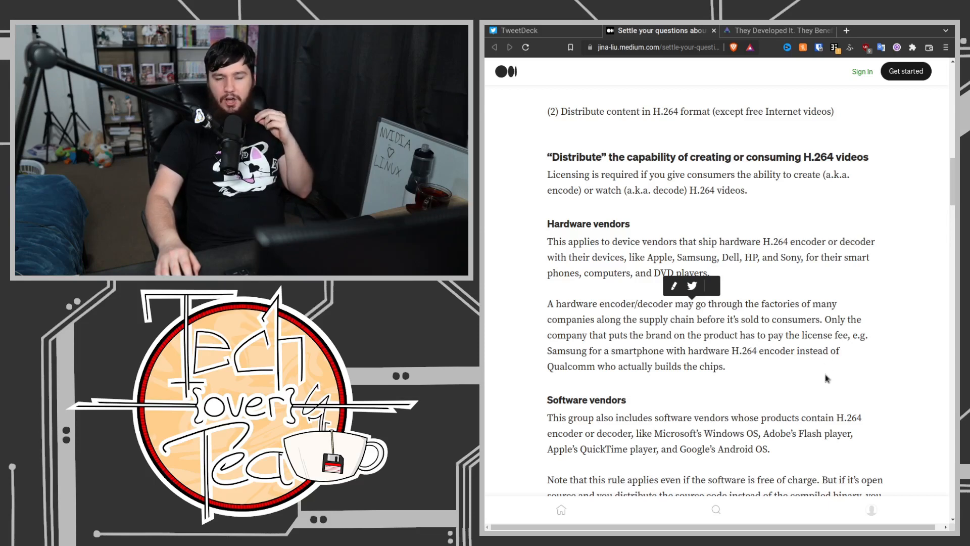
mouse_move(835, 372)
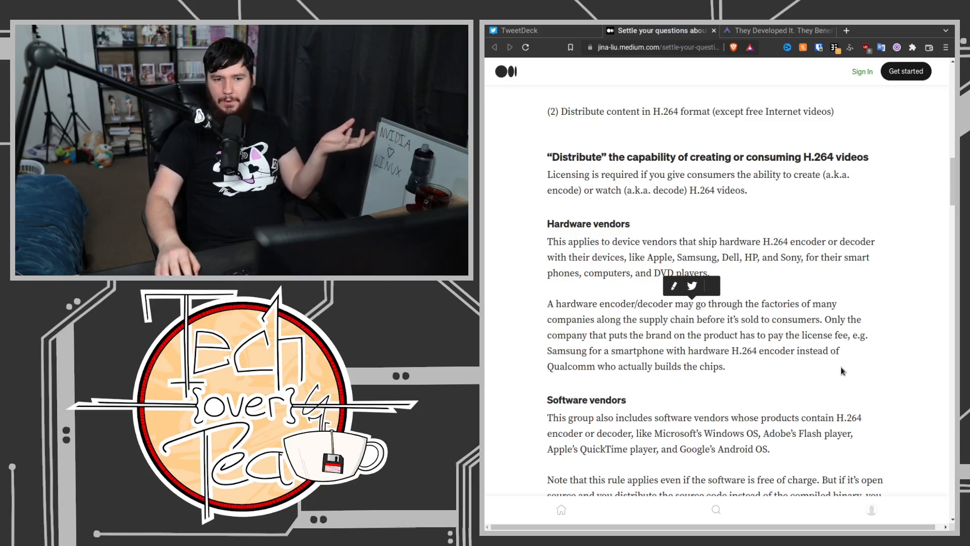
mouse_move(818, 382)
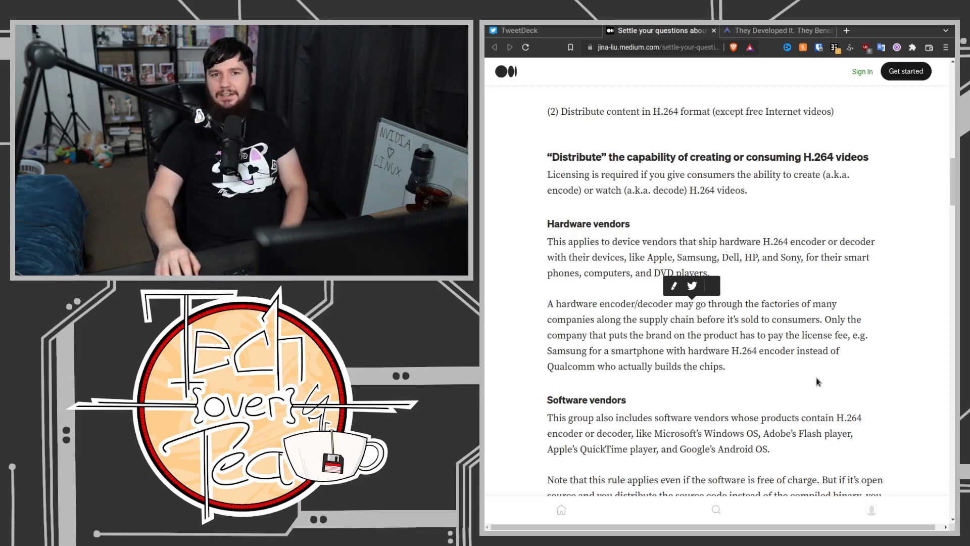
mouse_move(813, 377)
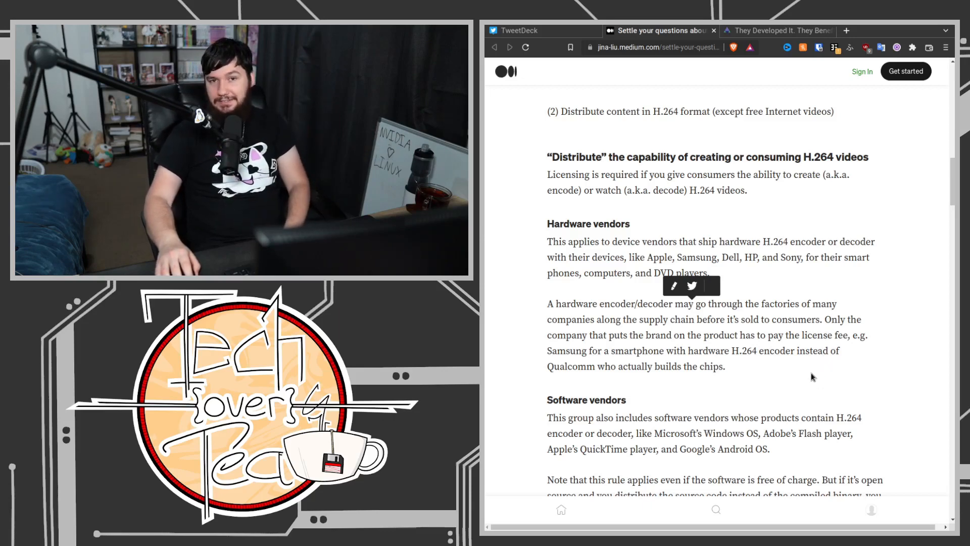